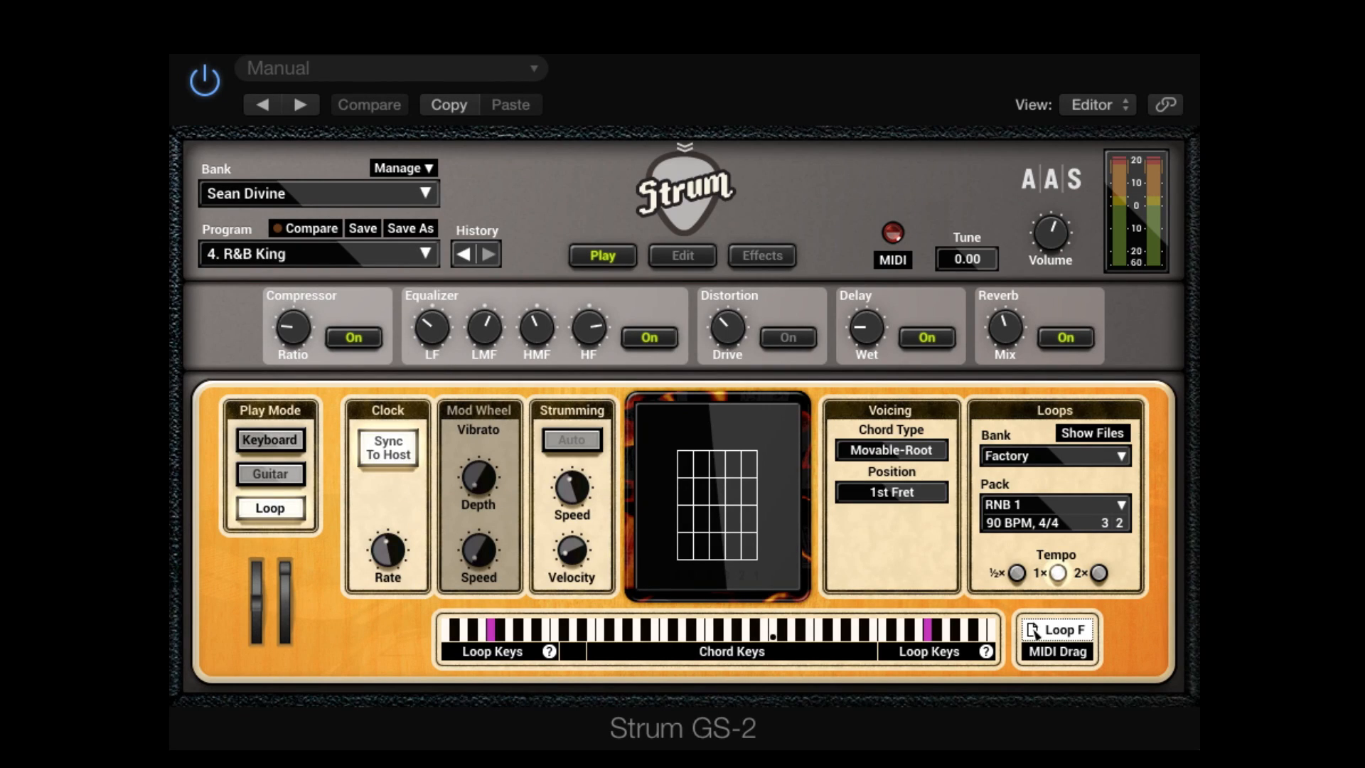
mouse_move(859, 745)
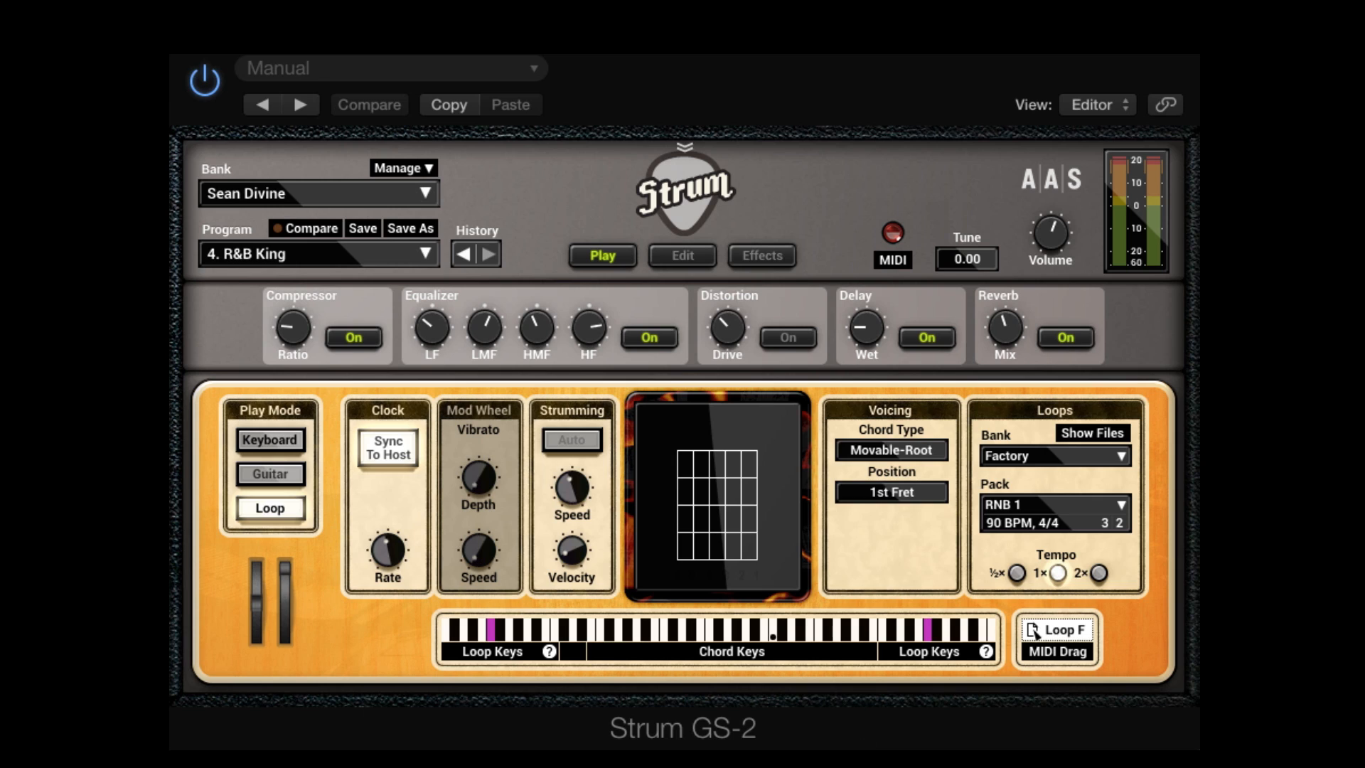
mouse_move(874, 307)
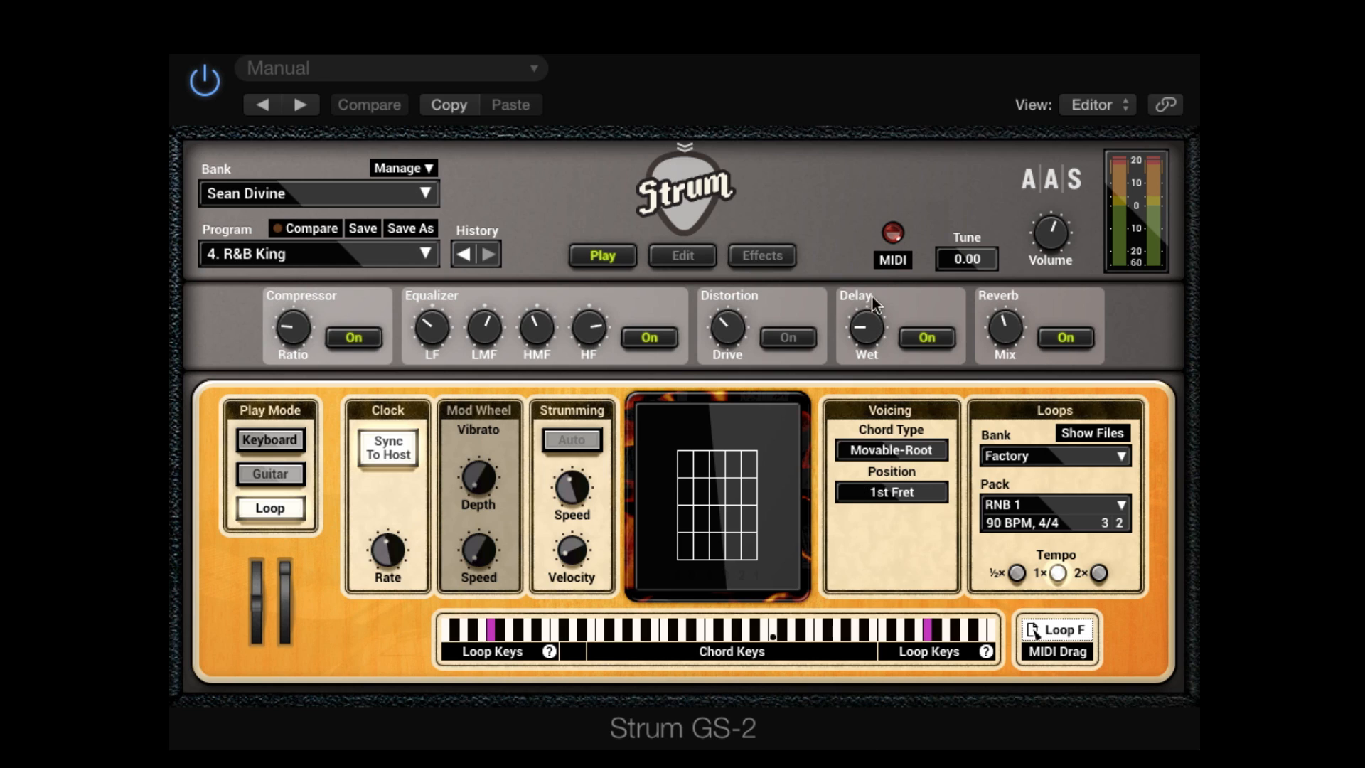
mouse_move(898, 273)
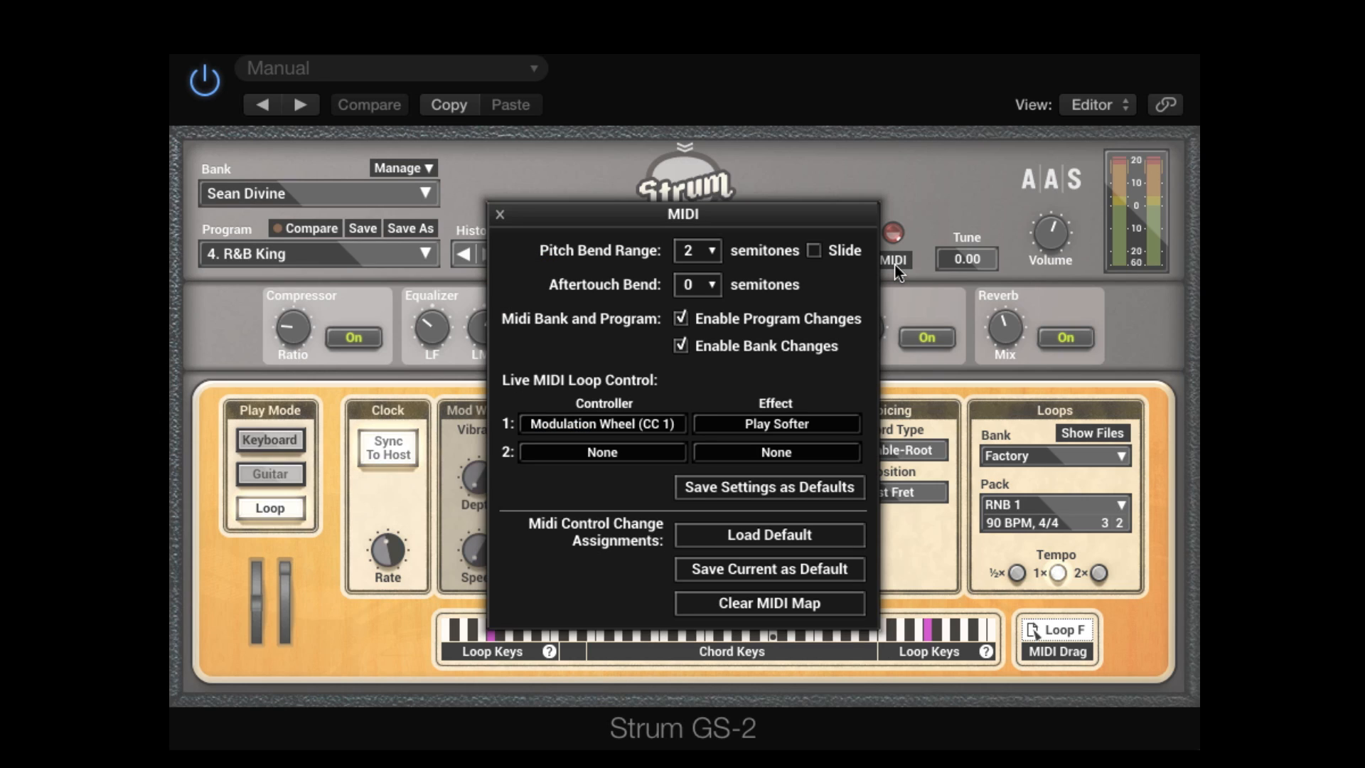
mouse_move(880, 274)
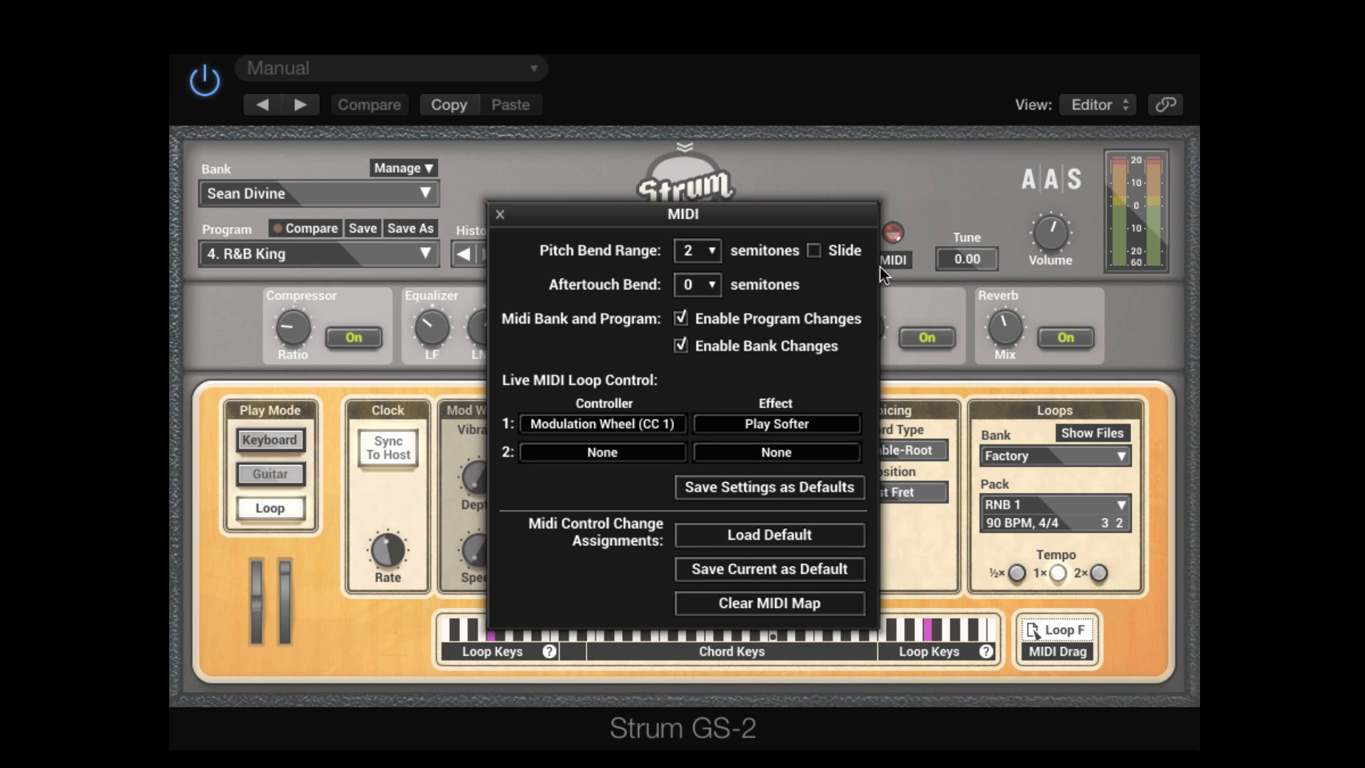
Review the loop-control controllers and keep Modulation Wheel (CC 1) set to Play Softer
click(601, 424)
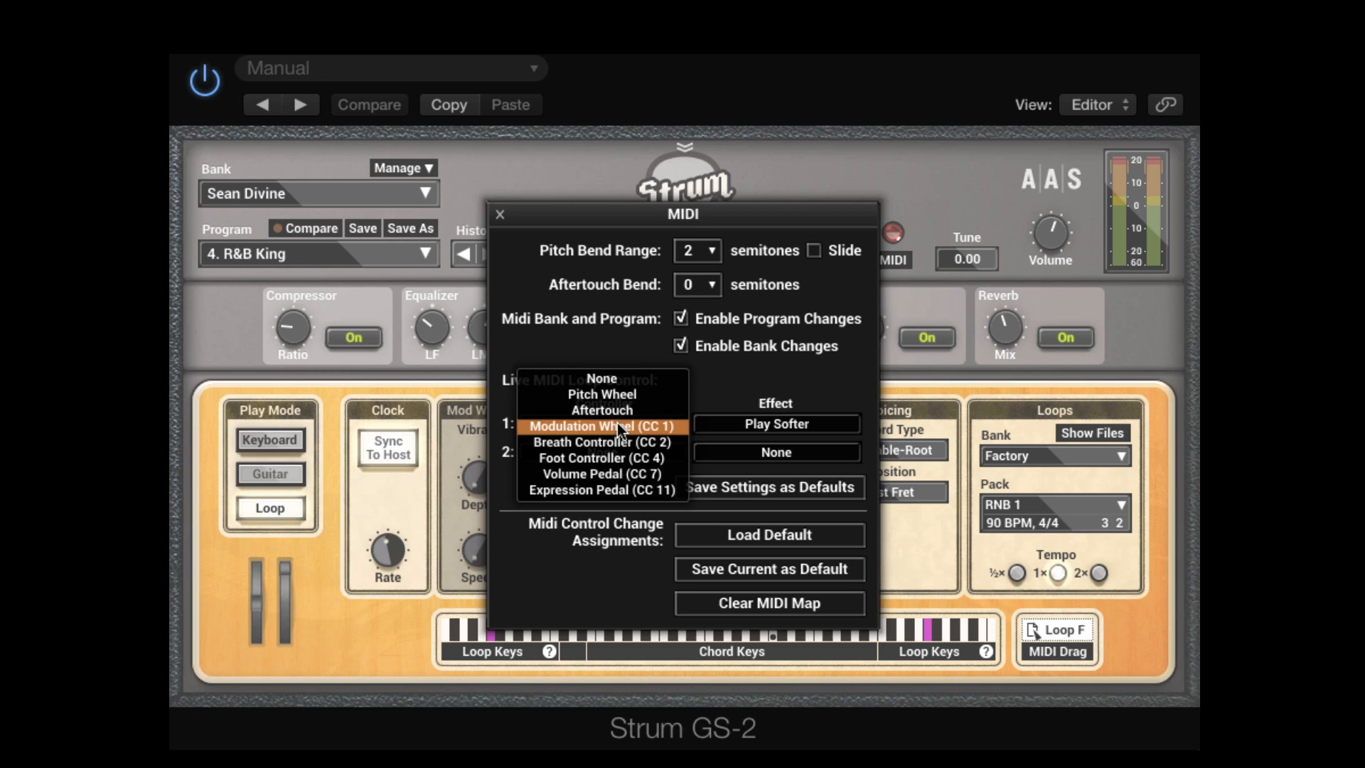
mouse_move(624, 460)
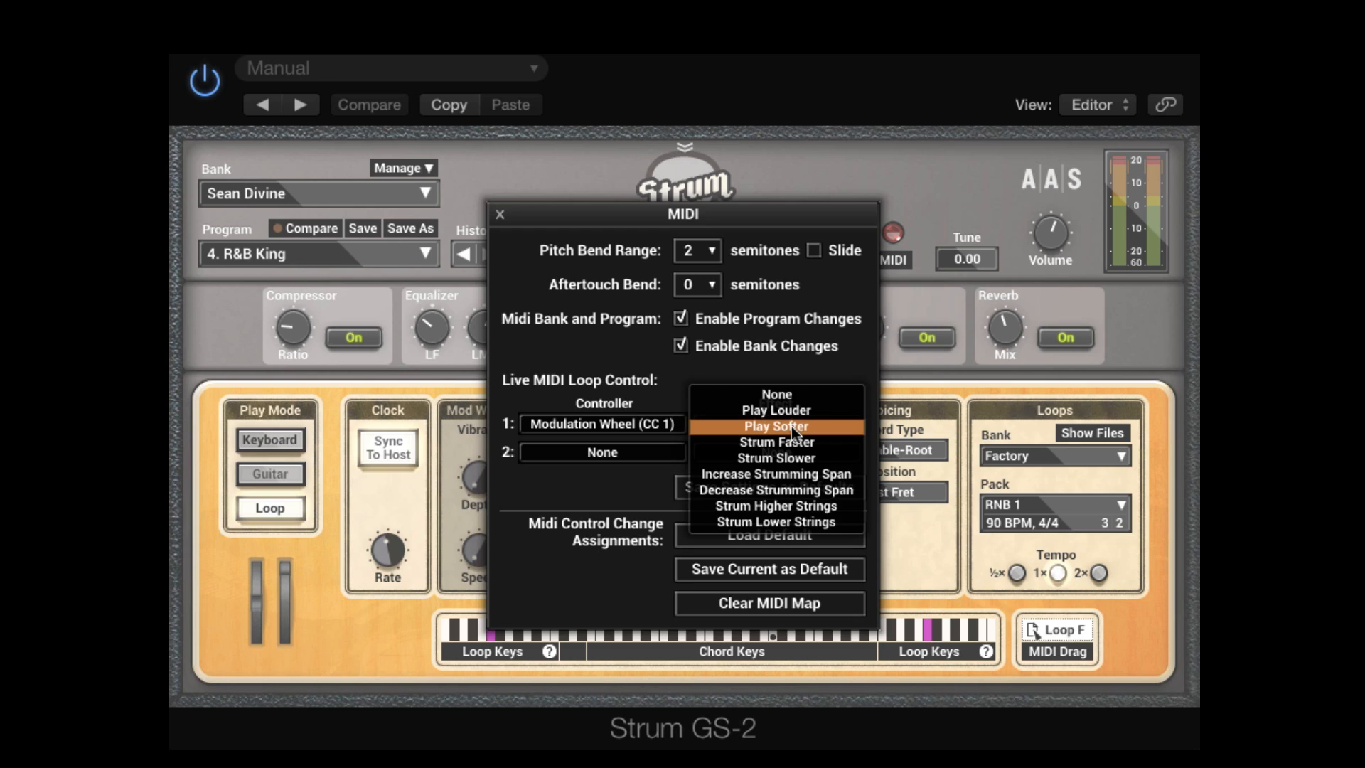
mouse_move(838, 435)
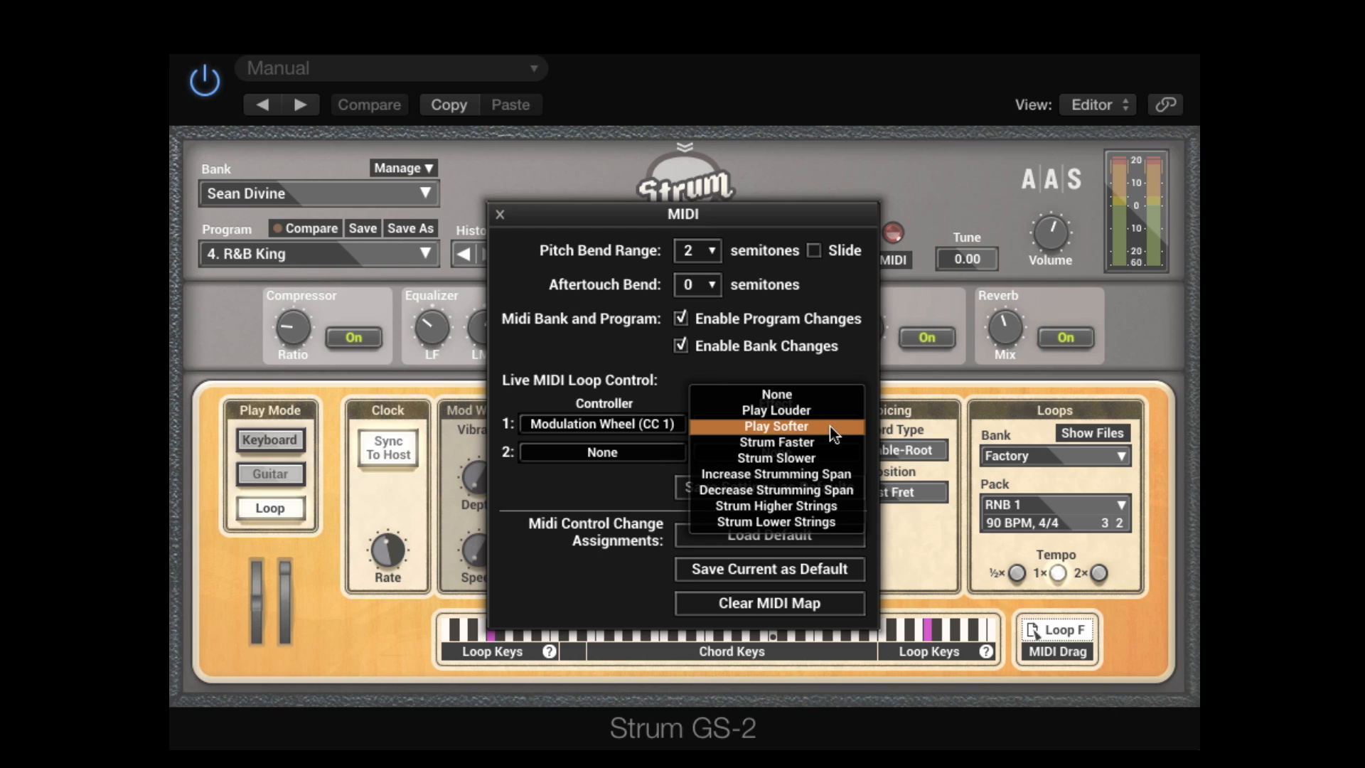
click(776, 426)
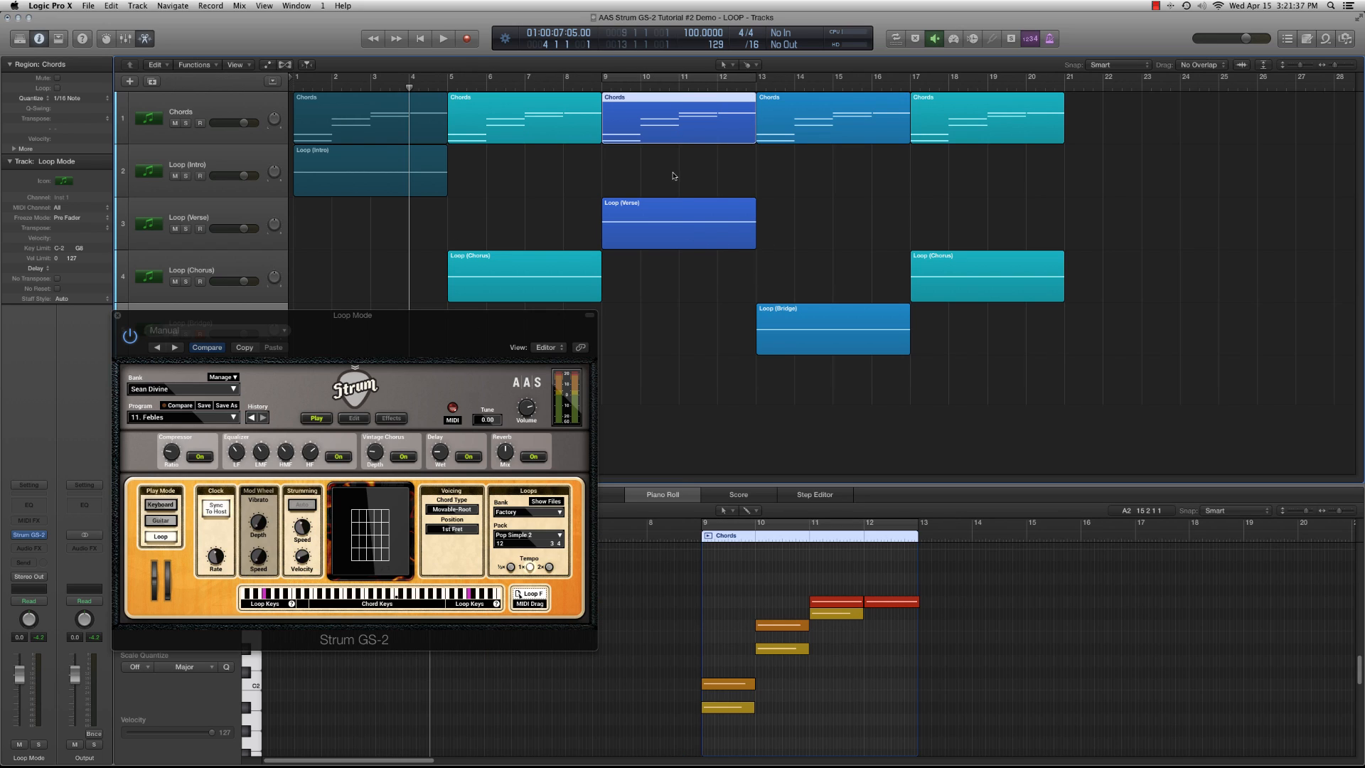
mouse_move(718, 129)
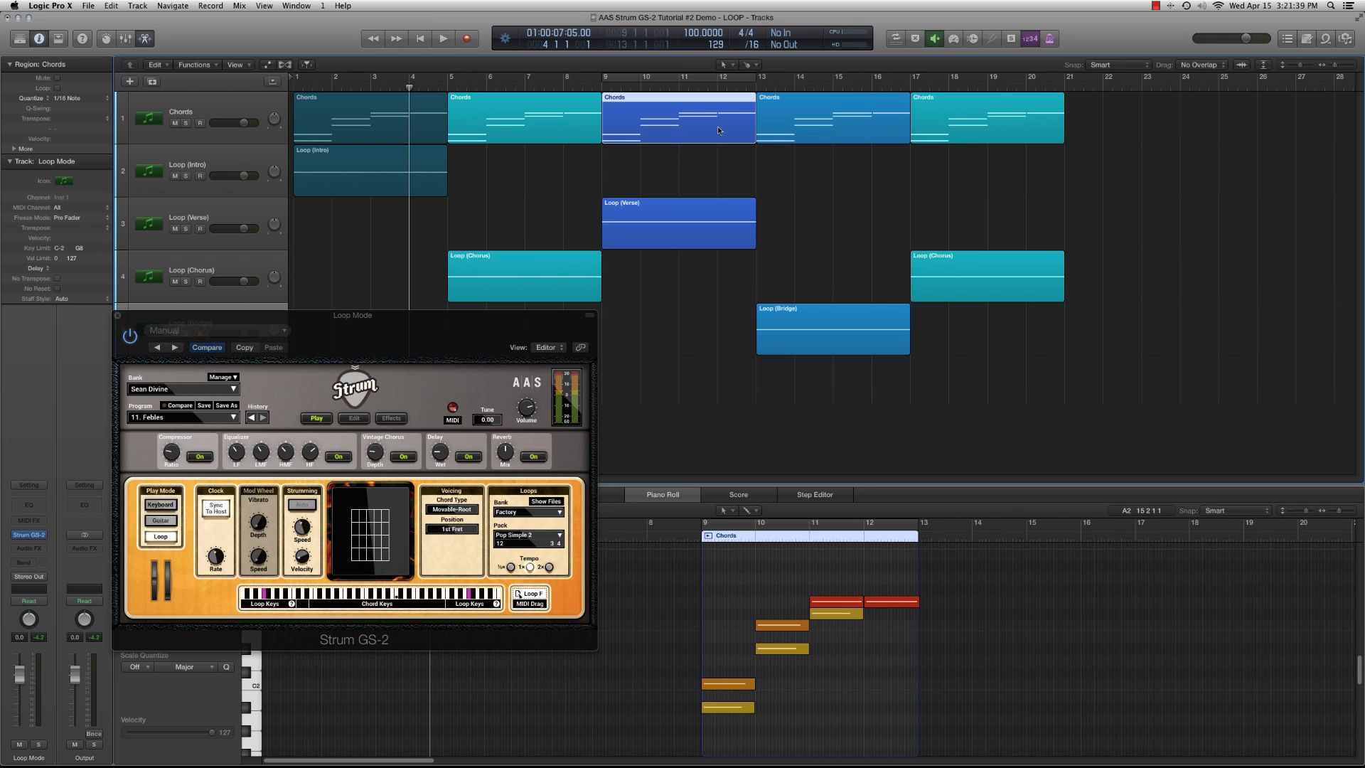
Show the Verse loop region, then the bar 9 and bar 13 Chords regions, in the Piano Roll
click(678, 222)
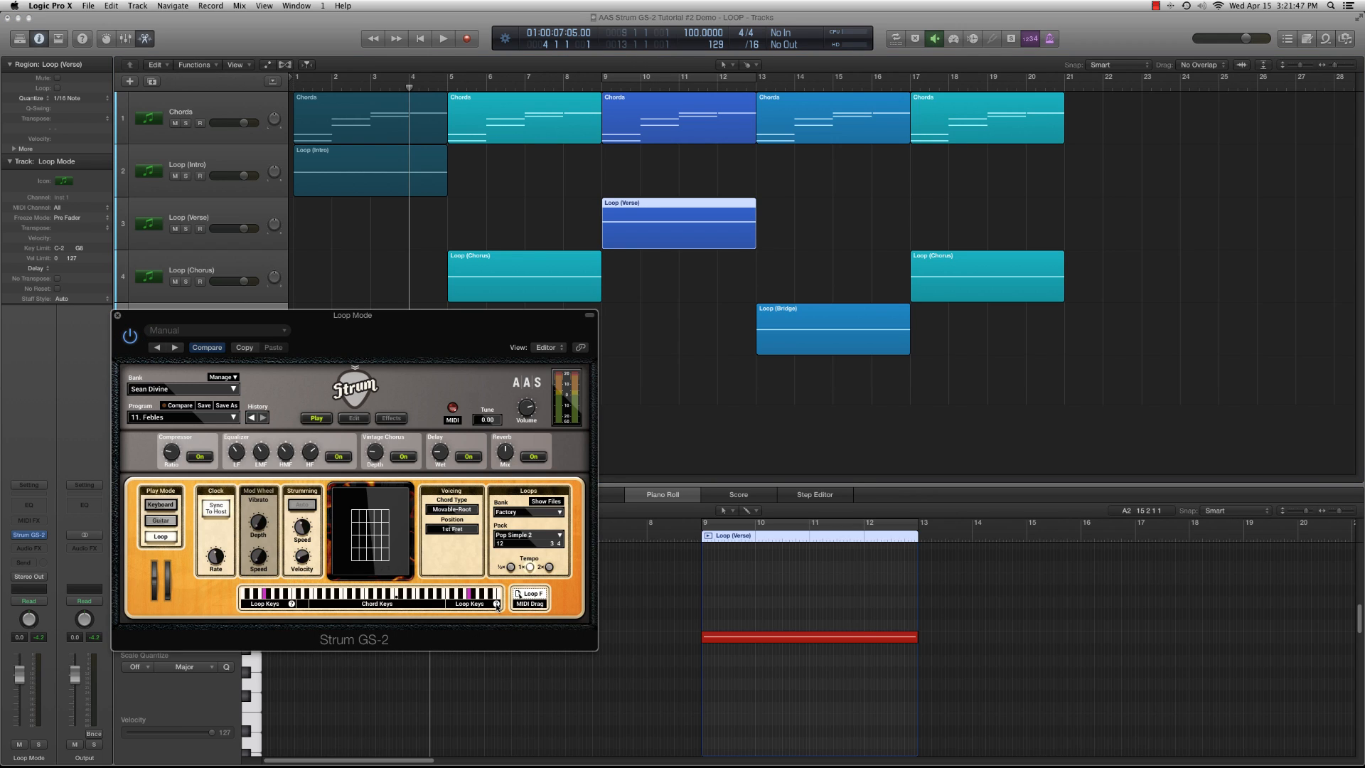
mouse_move(600, 90)
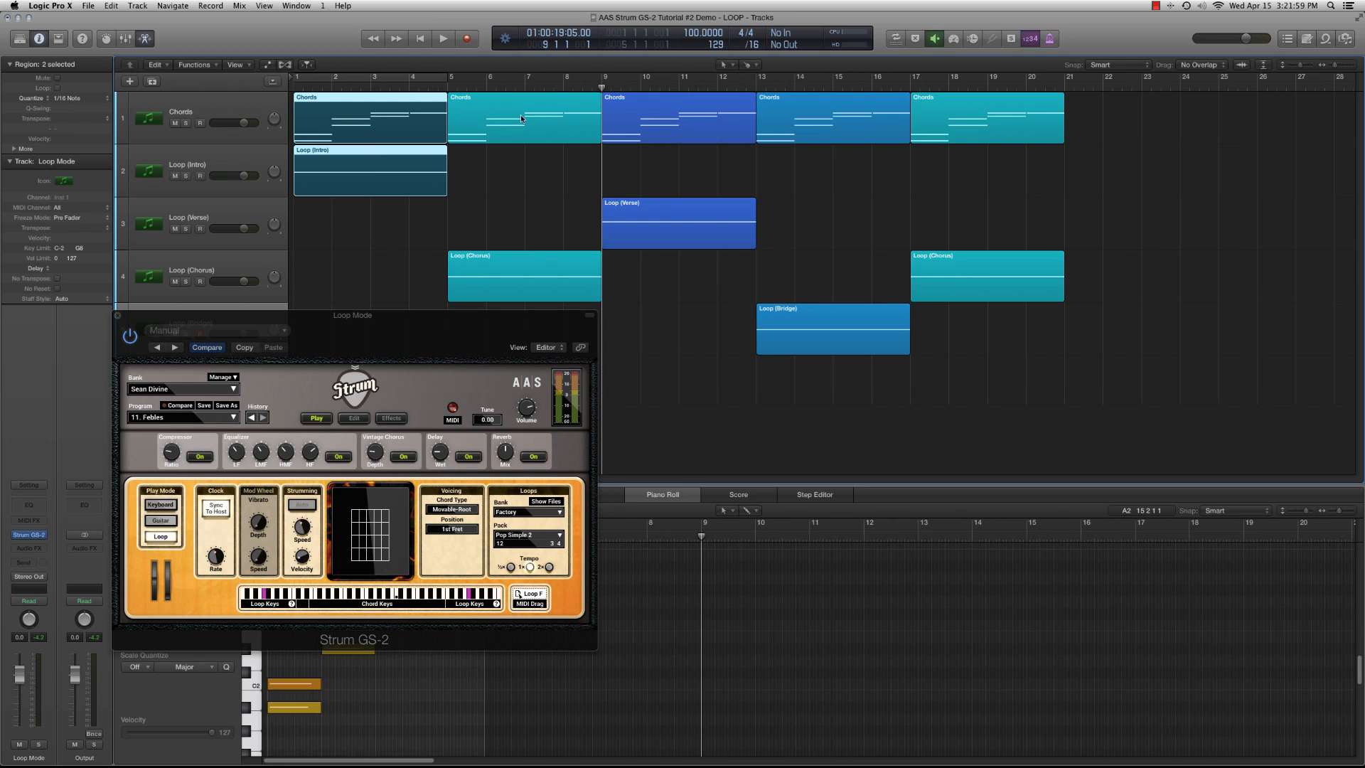
click(677, 117)
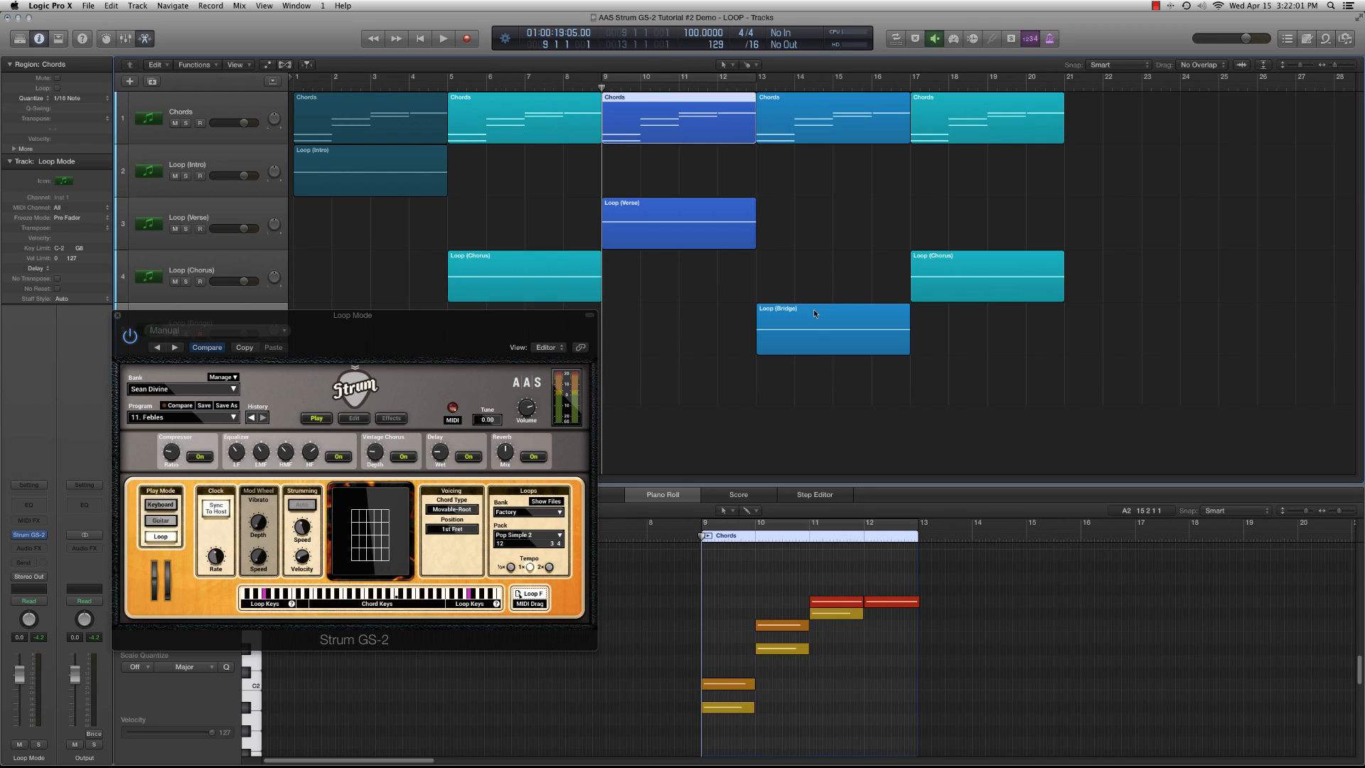
click(832, 318)
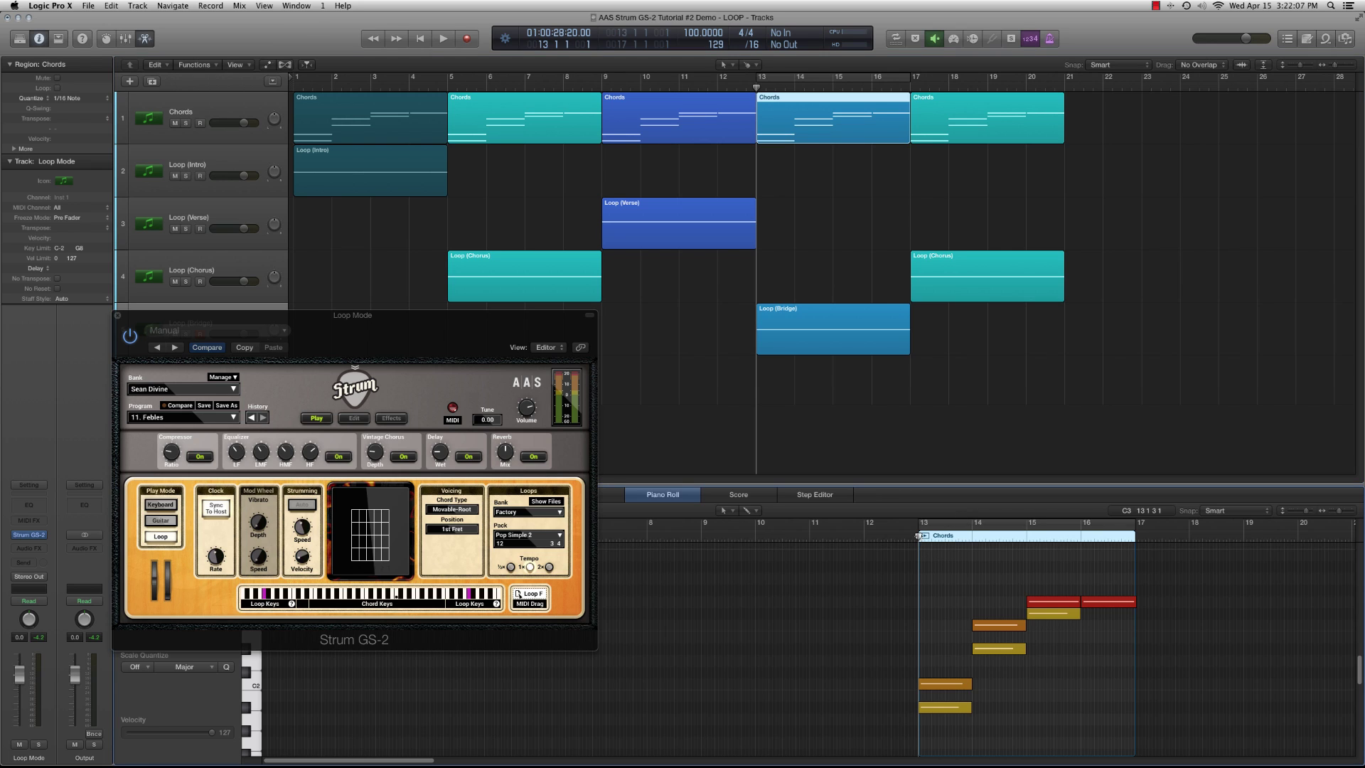
mouse_move(844, 340)
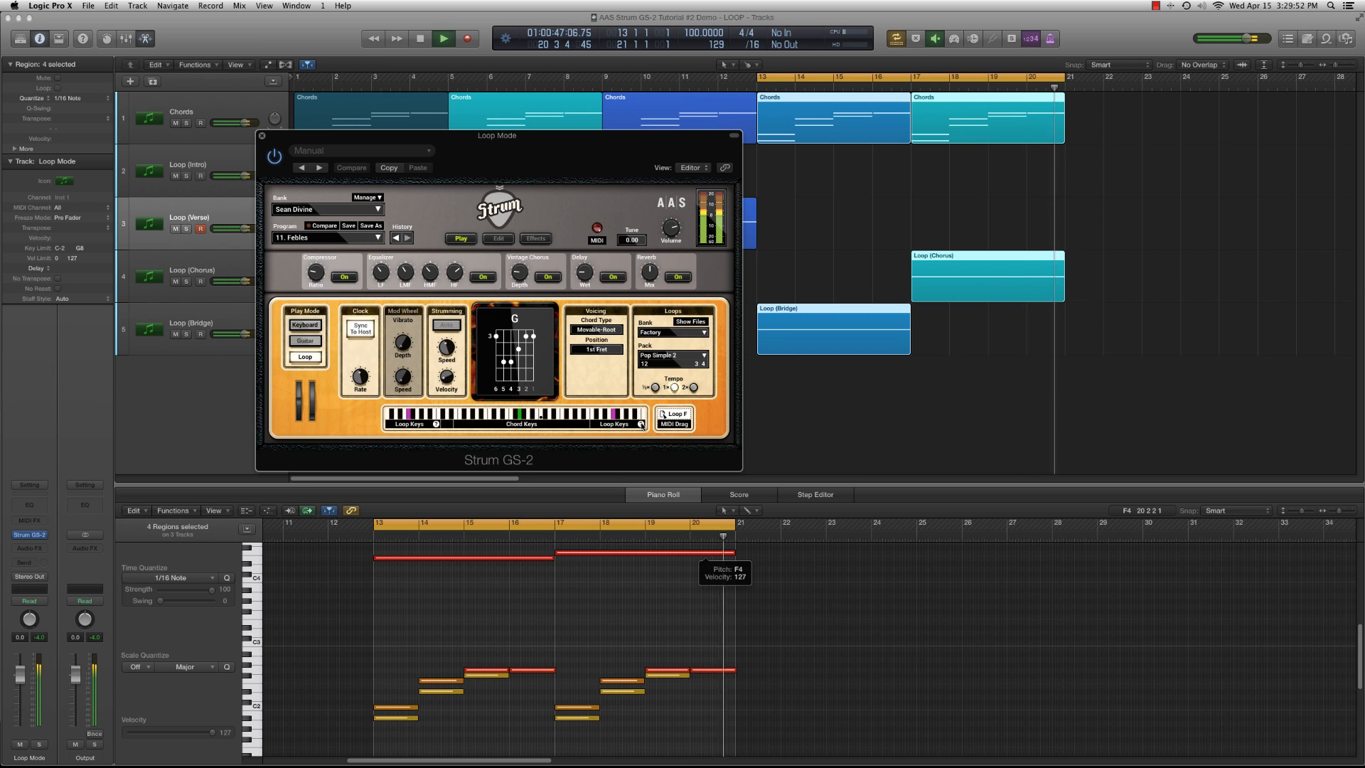
Start playback over the cycled bars 13–21 to hear the chords with loops
click(442, 39)
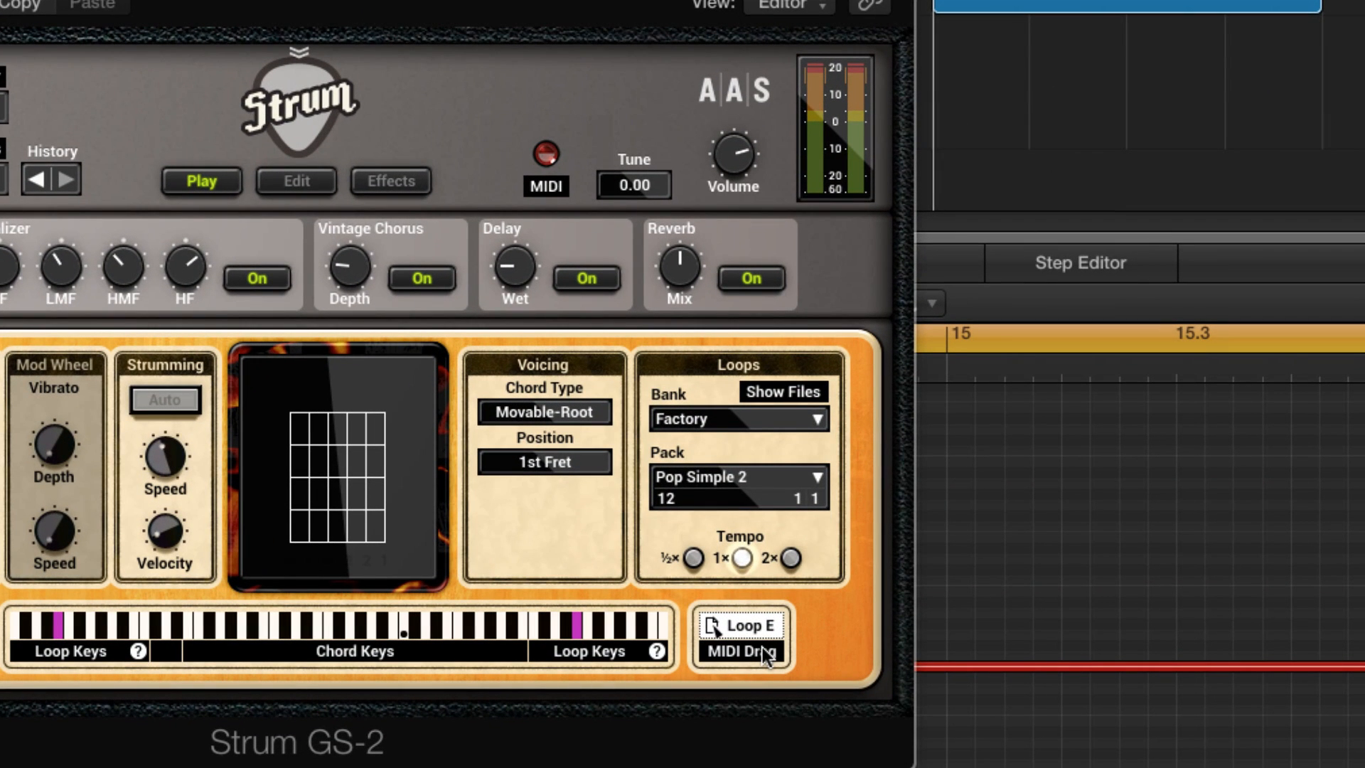
mouse_move(739, 663)
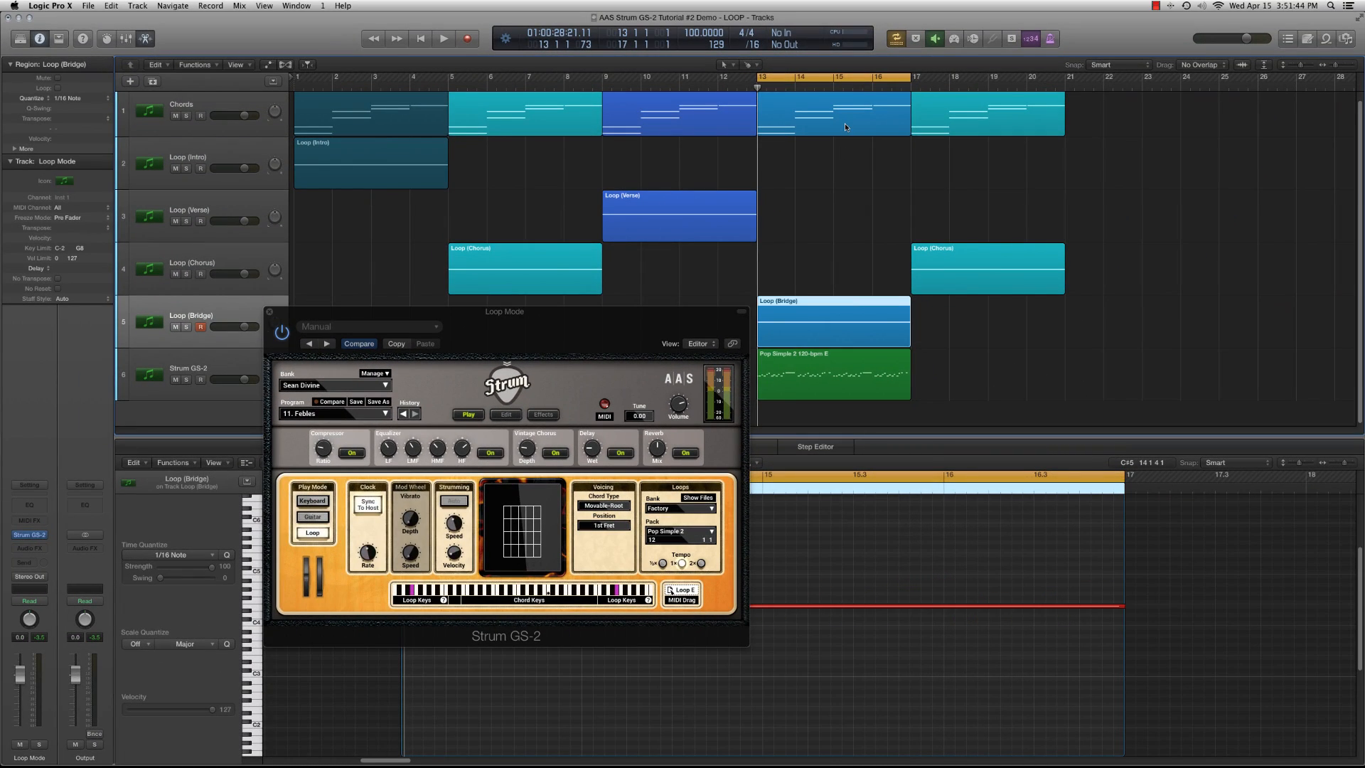
Close the Strum GS-2 window to reveal the Pop Simple 2 120-bpm E region
click(833, 374)
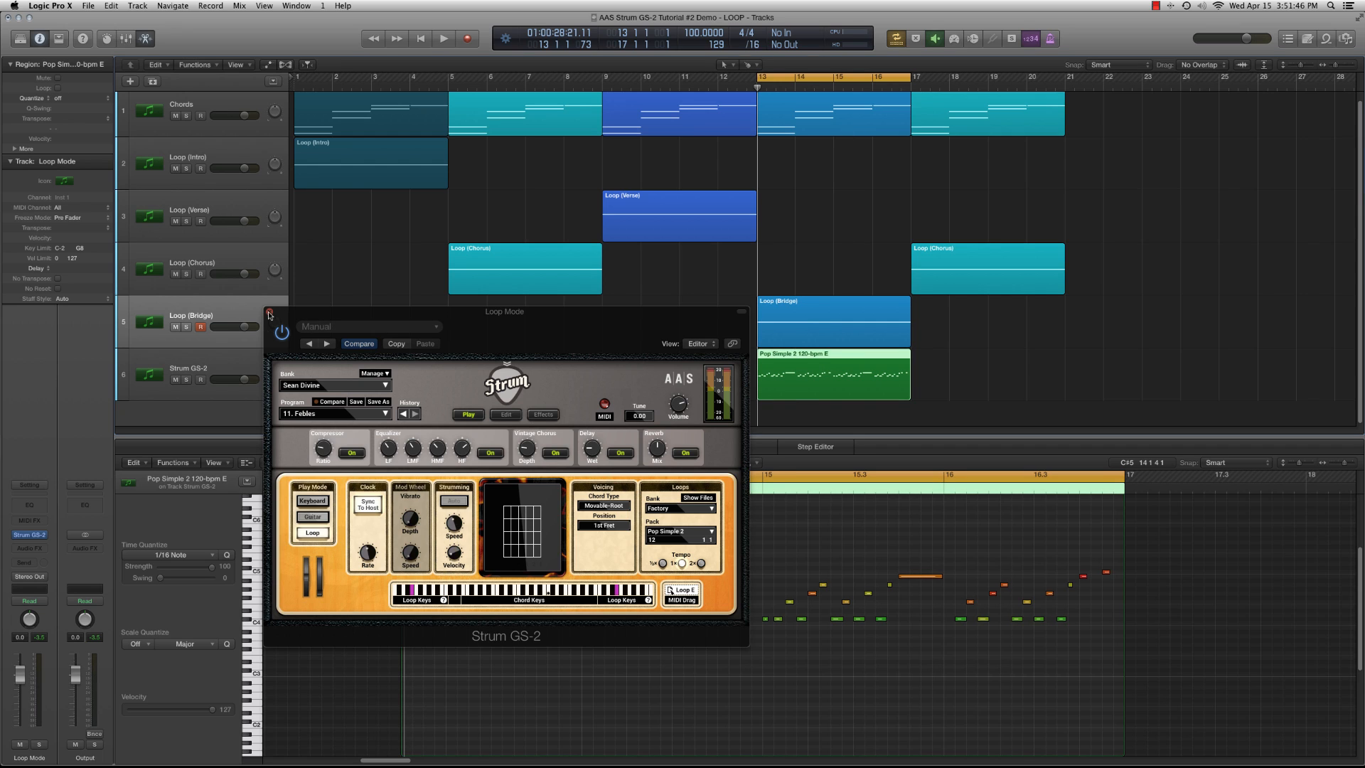
click(269, 315)
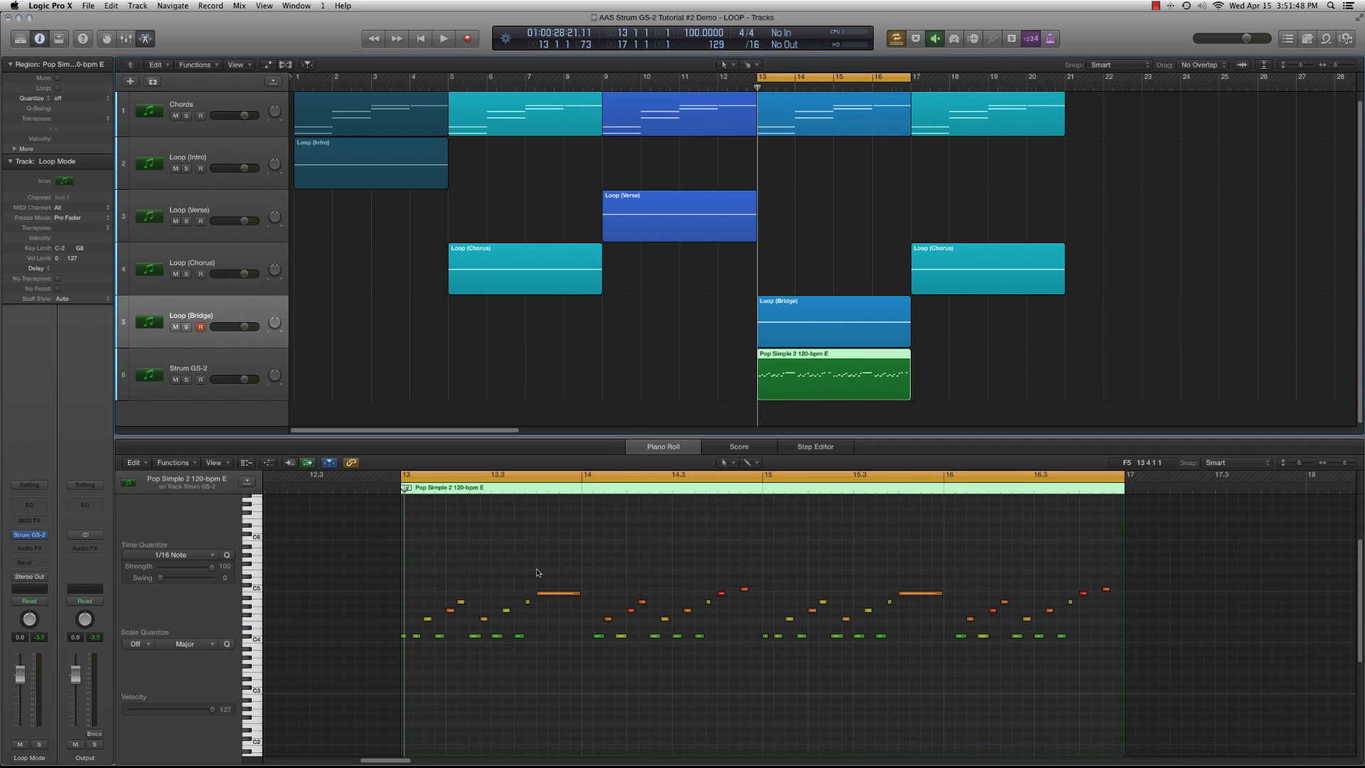
mouse_move(709, 371)
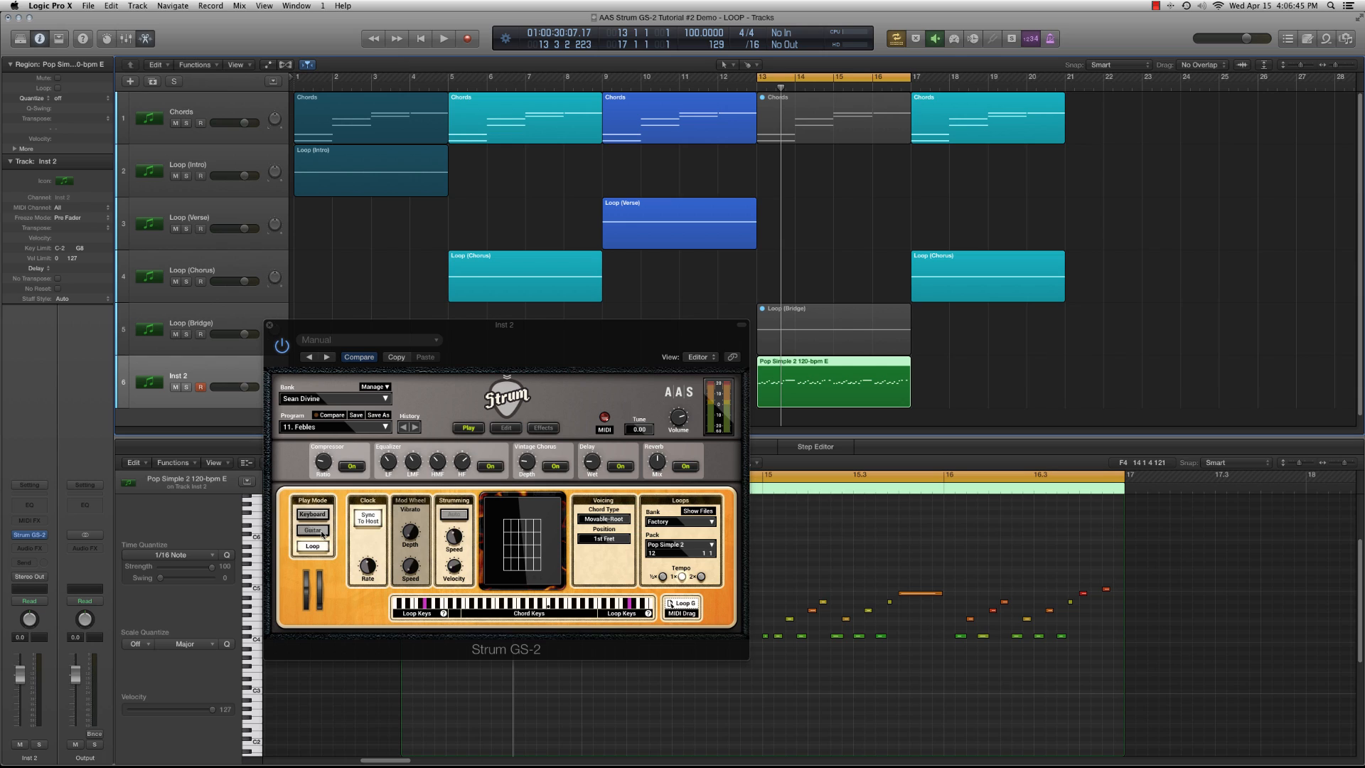
Switch Strum GS-2's Play Mode from Loop to Keyboard and start playback
click(312, 529)
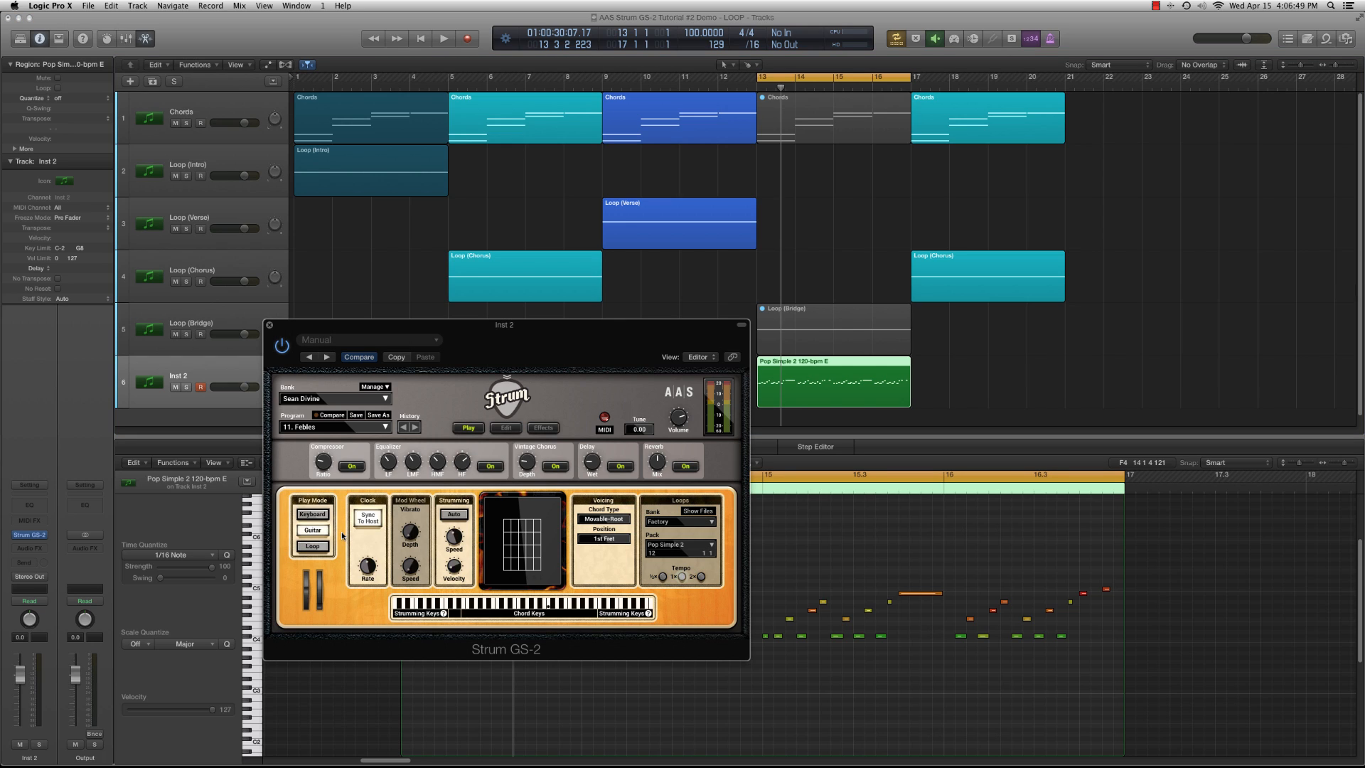
click(440, 39)
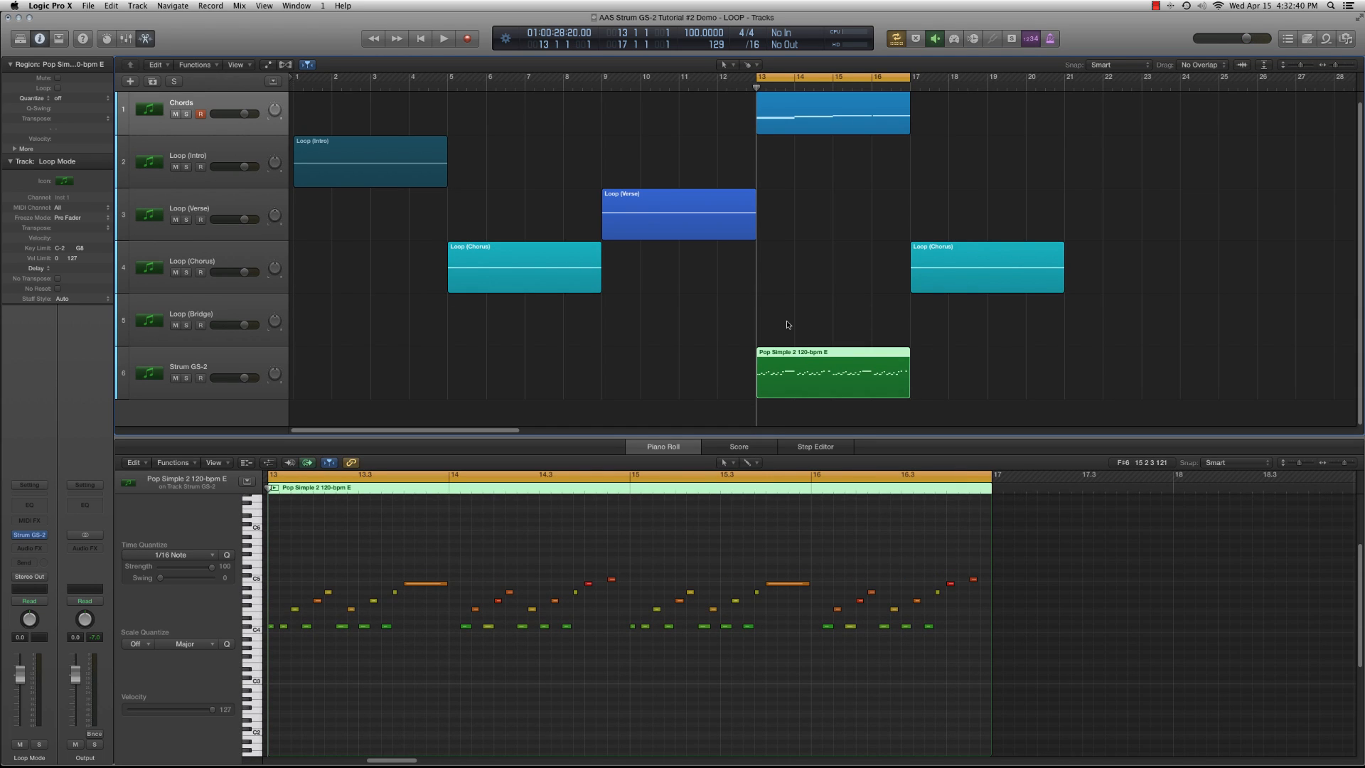
Play the bar 13 section, then move the Chords track below the Strum GS-2 track
click(441, 38)
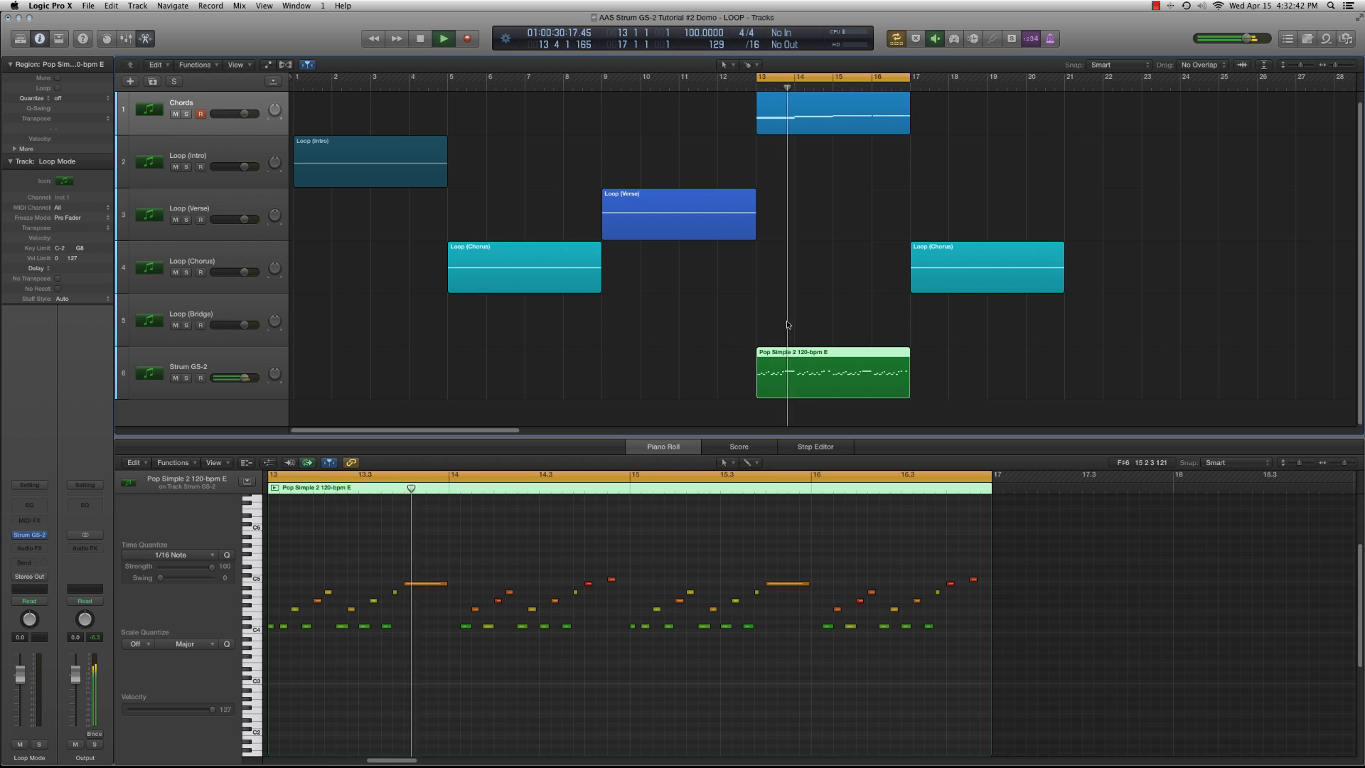
click(440, 40)
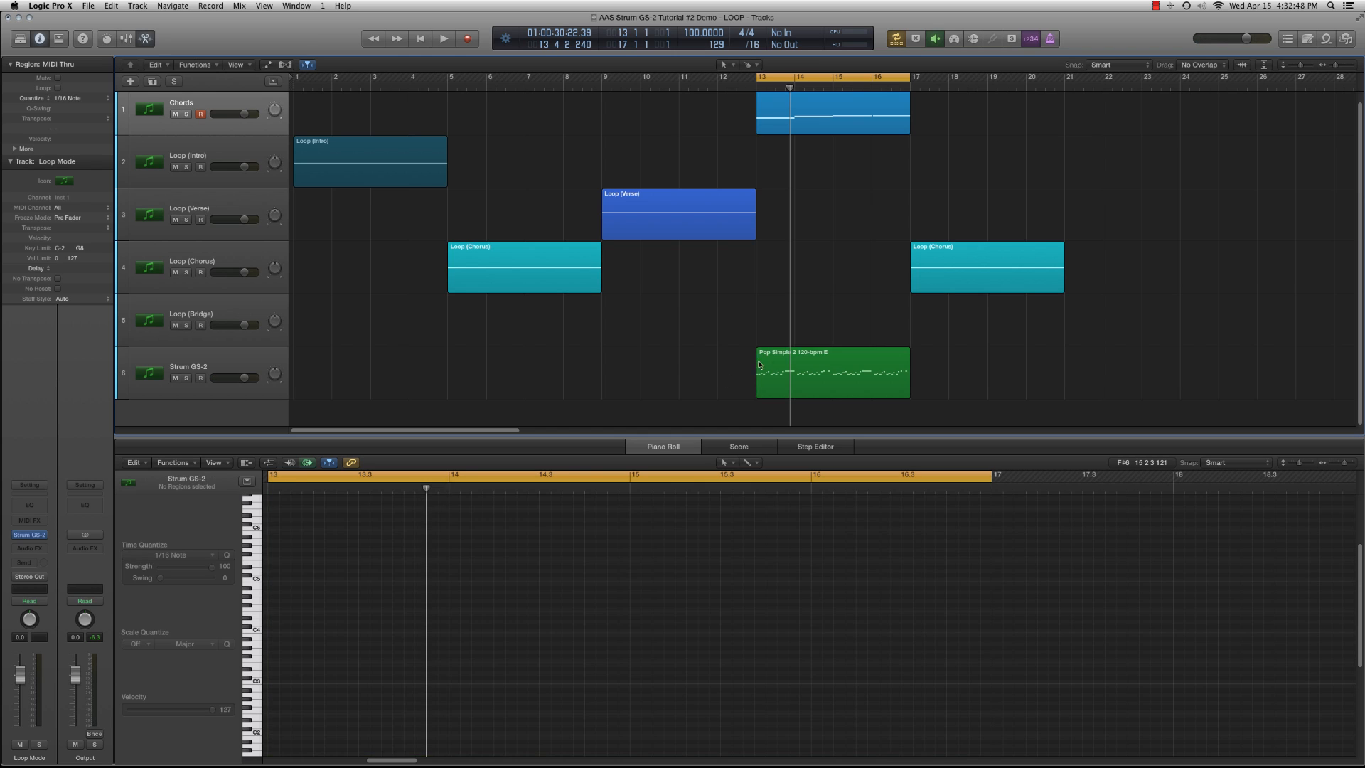
click(833, 112)
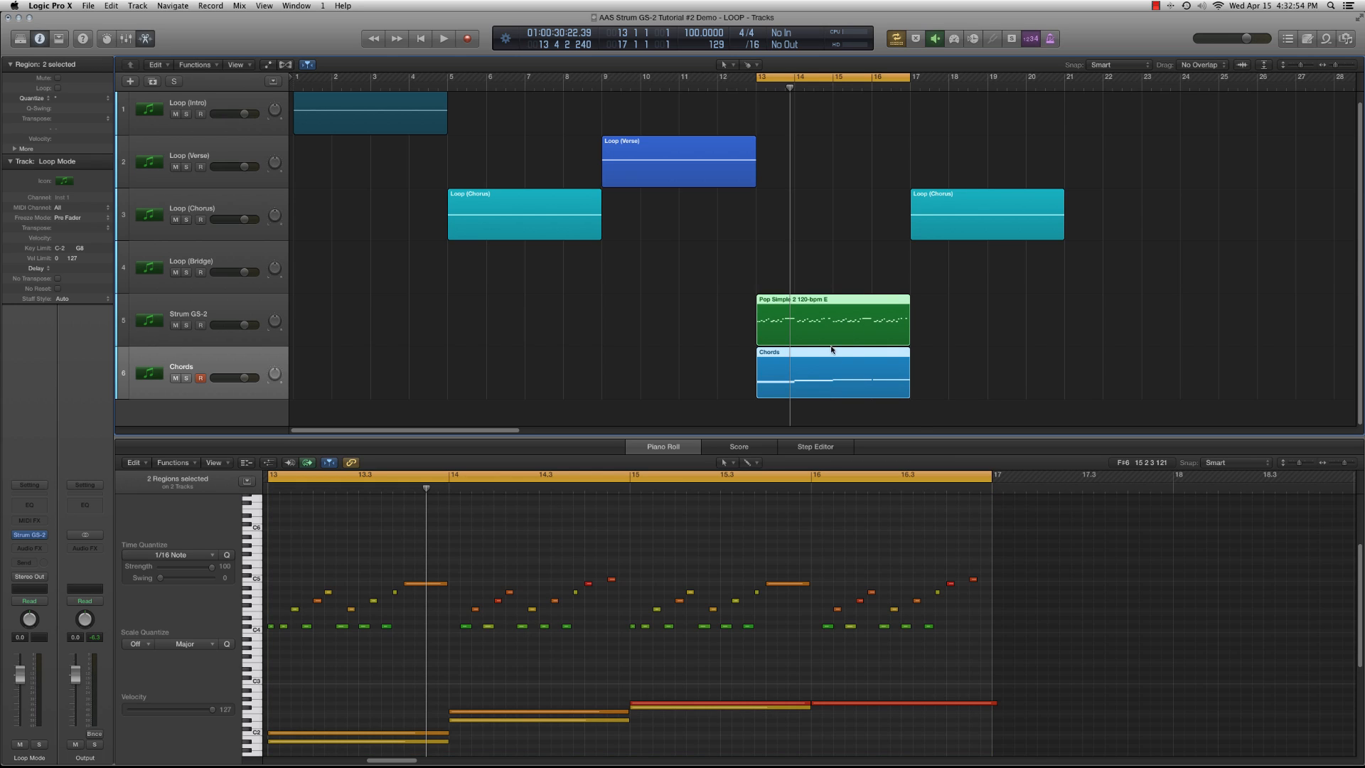
click(941, 369)
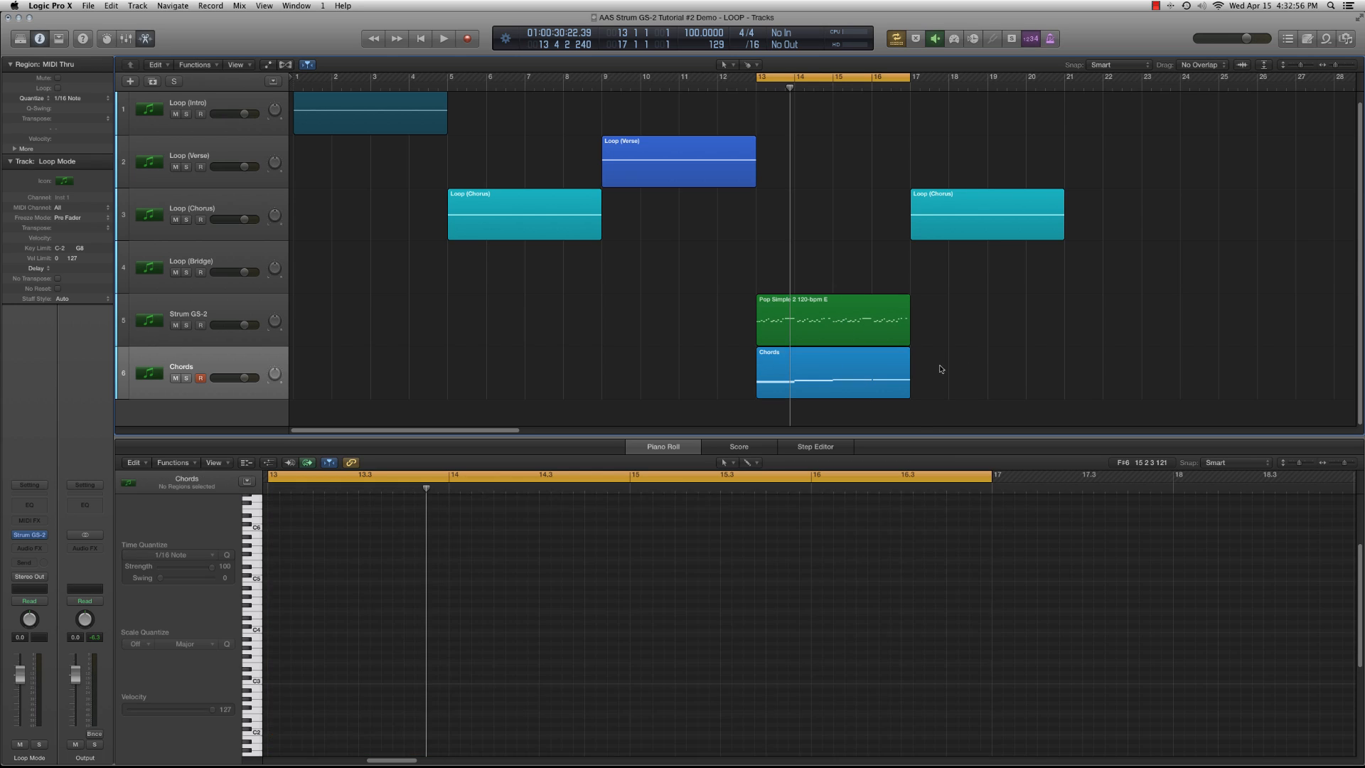
click(832, 333)
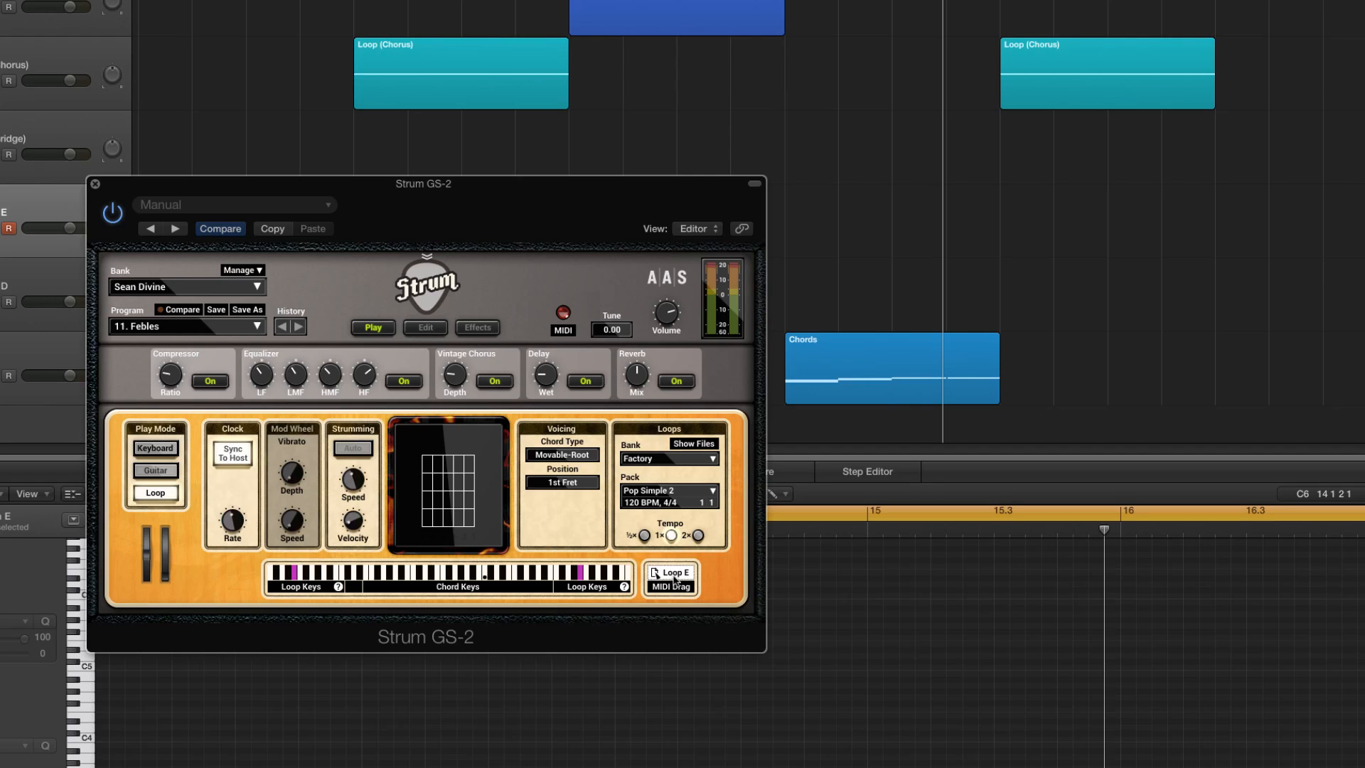
mouse_move(676, 583)
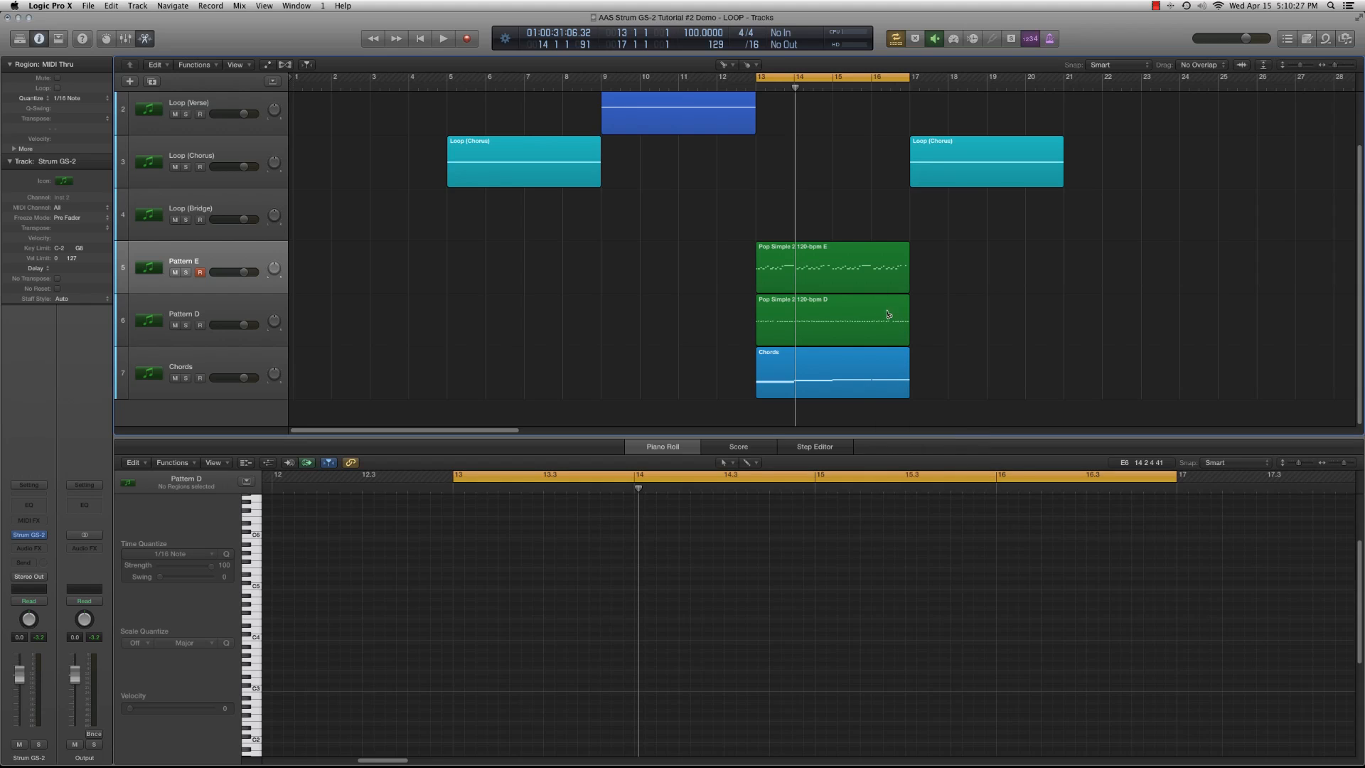
Place the Pop Simple 2 120-bpm D region at 16 1 1 1 on Pattern E
click(833, 267)
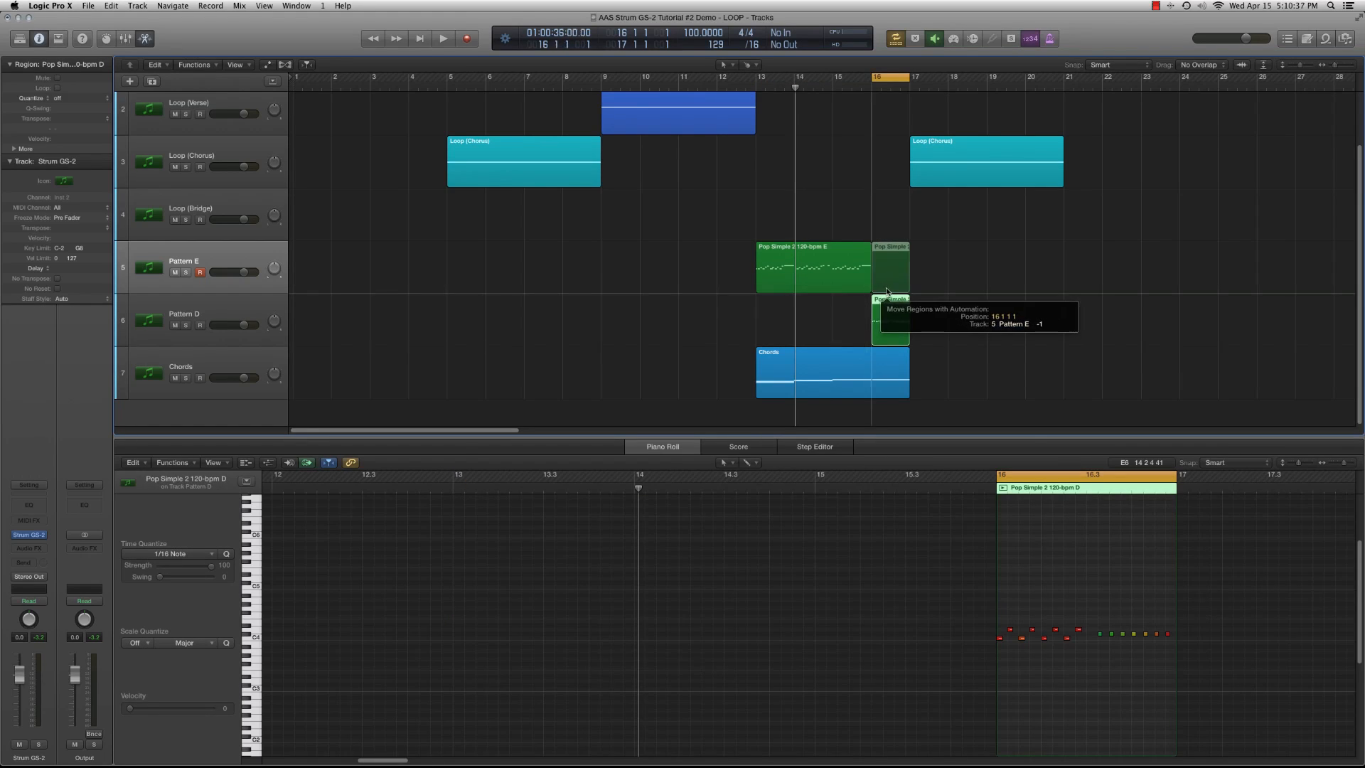
click(833, 372)
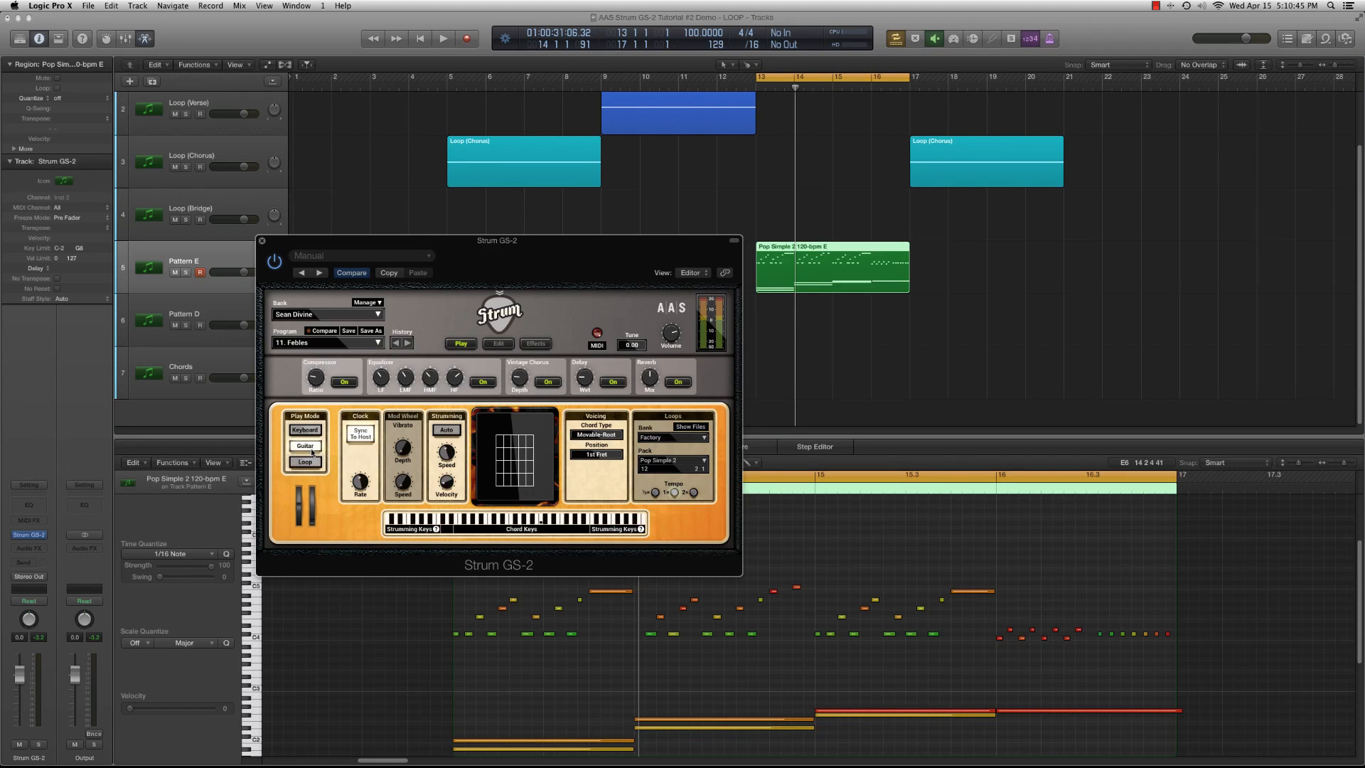
click(440, 39)
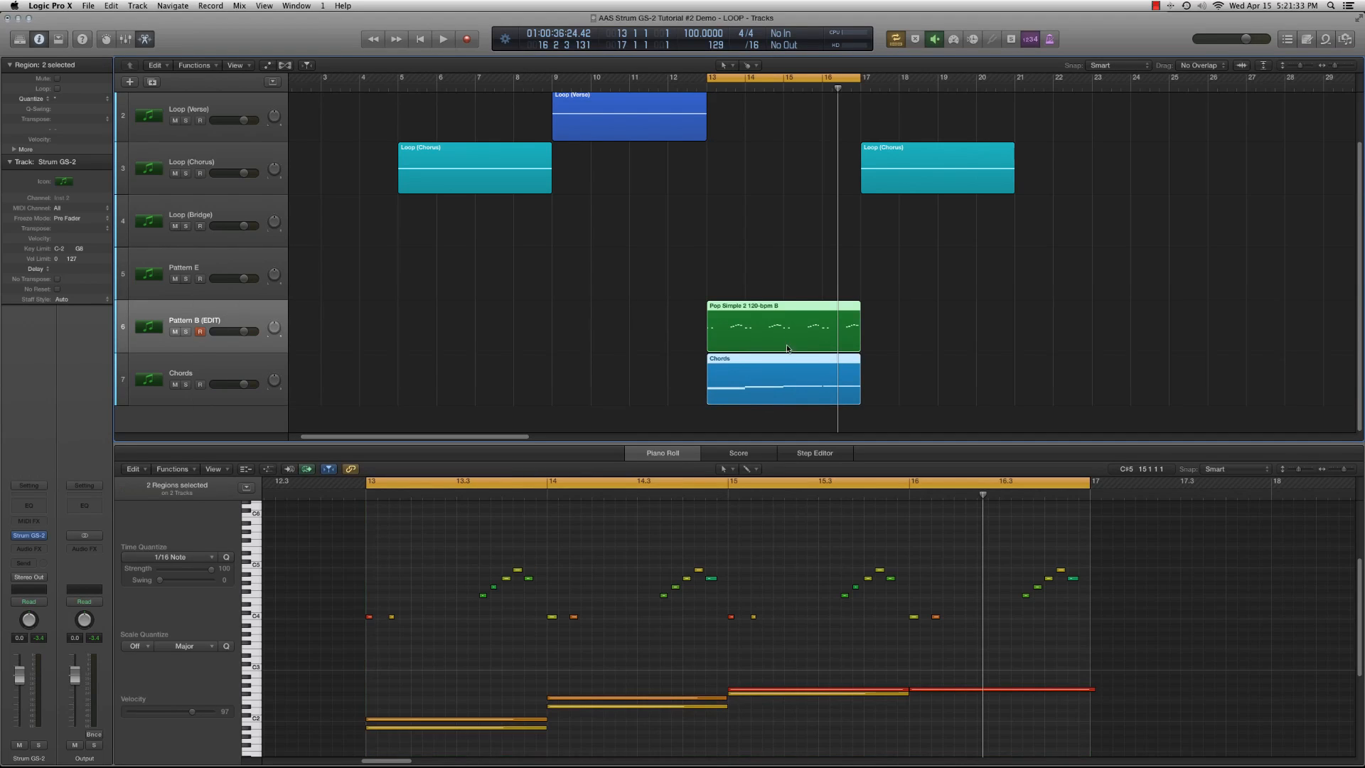
Join the Chords and Pop Simple 2 120-bpm B regions with Join Regions (Cmd+J)
click(784, 326)
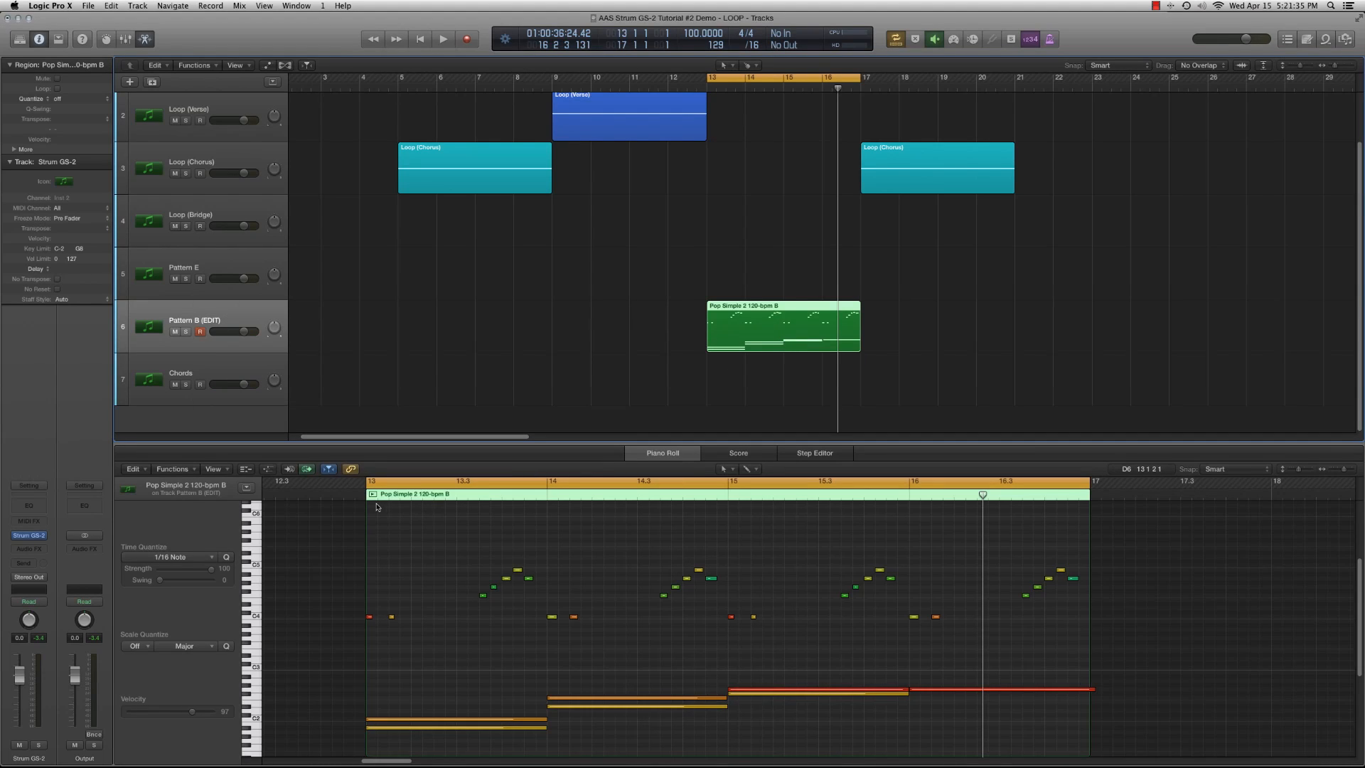
click(442, 39)
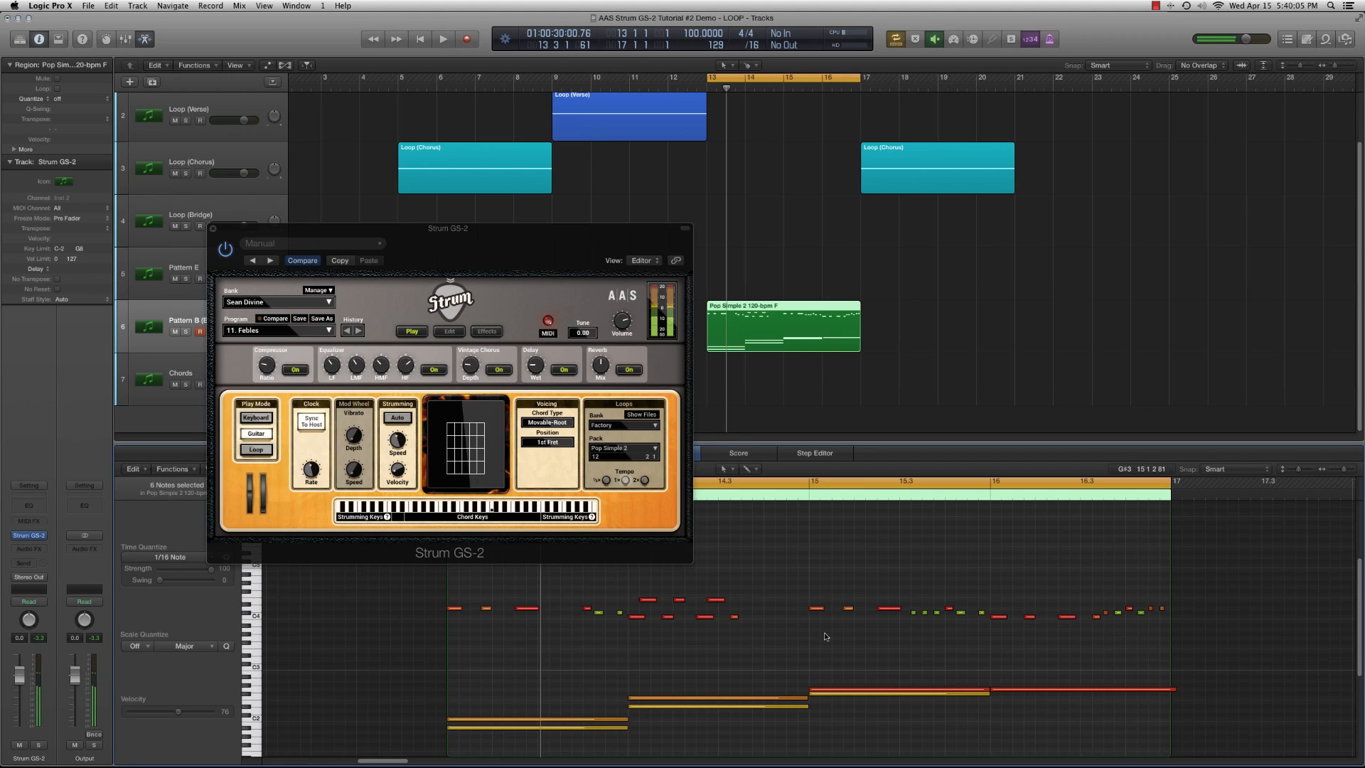
Marquee-select the strum notes around bar 16 in the Piano Roll
drag(910, 583, 984, 625)
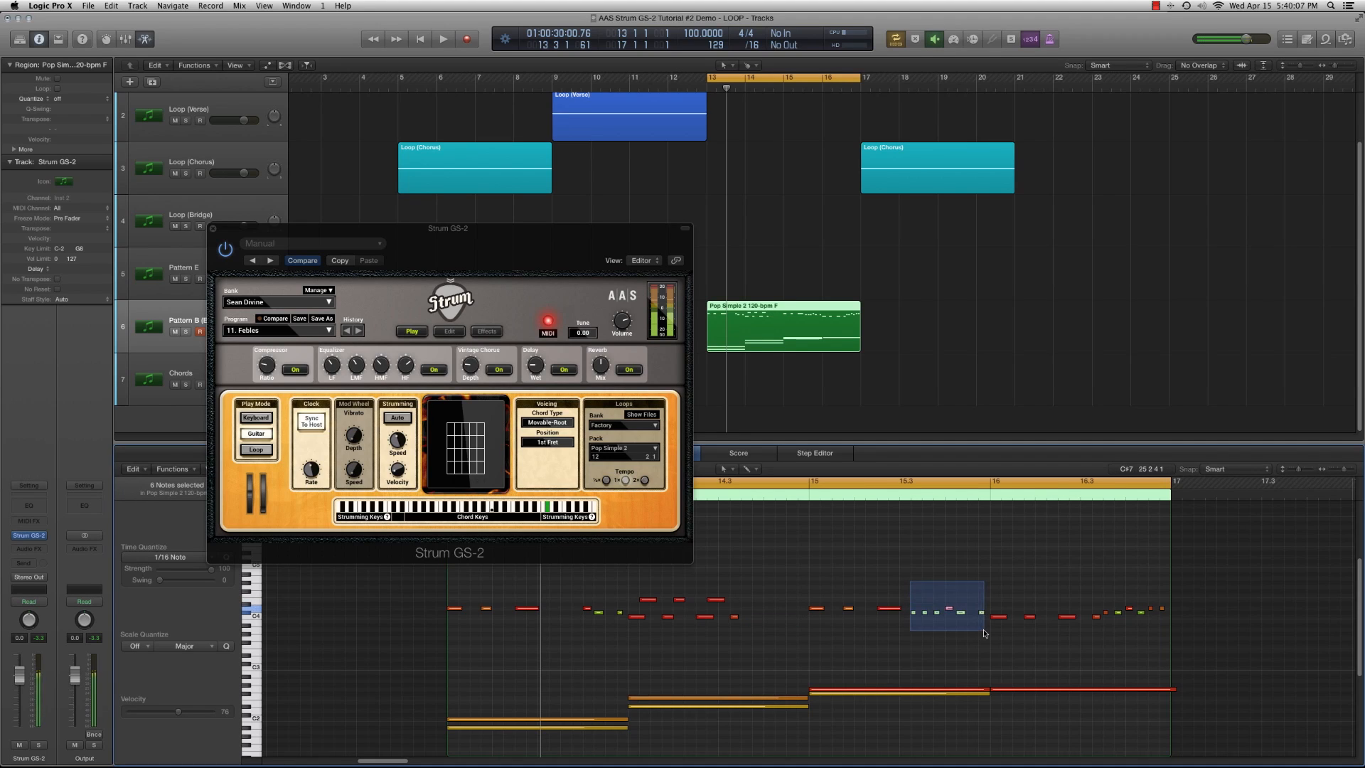